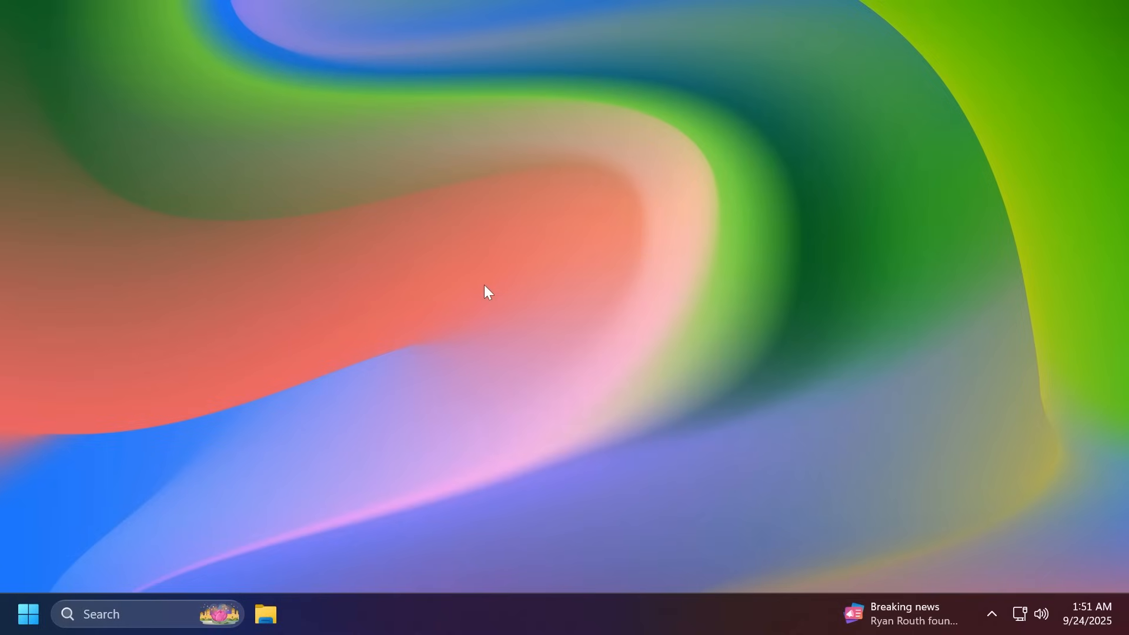
- Check the OS build number, then scroll the ViVeTool v0.3.4 release page to its Assets list
left_click(29, 613)
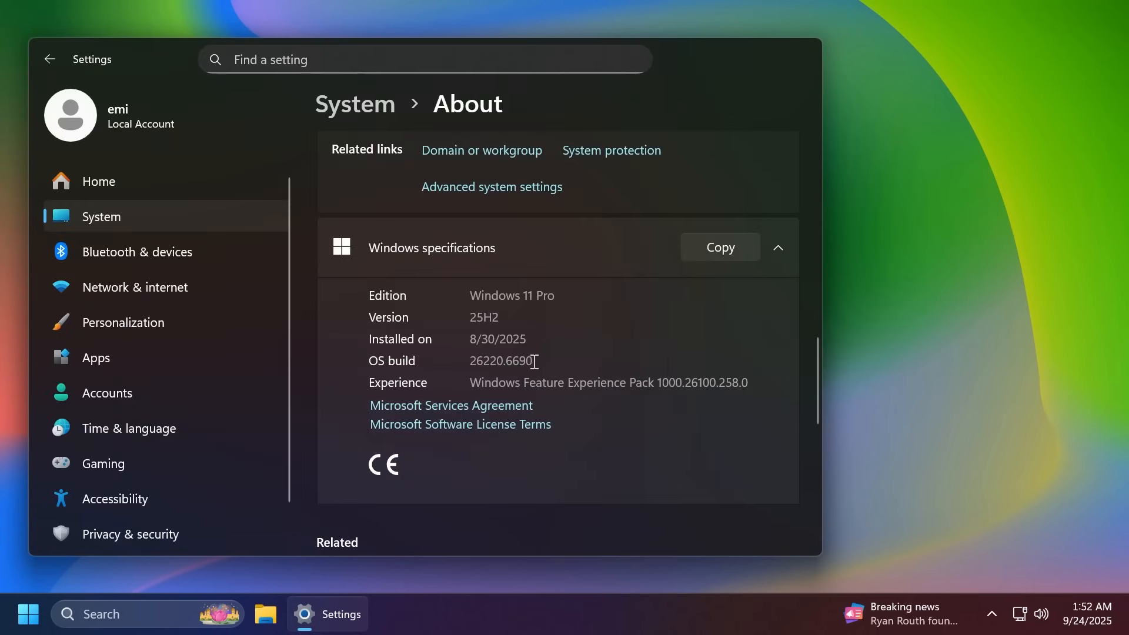
double_click(500, 360)
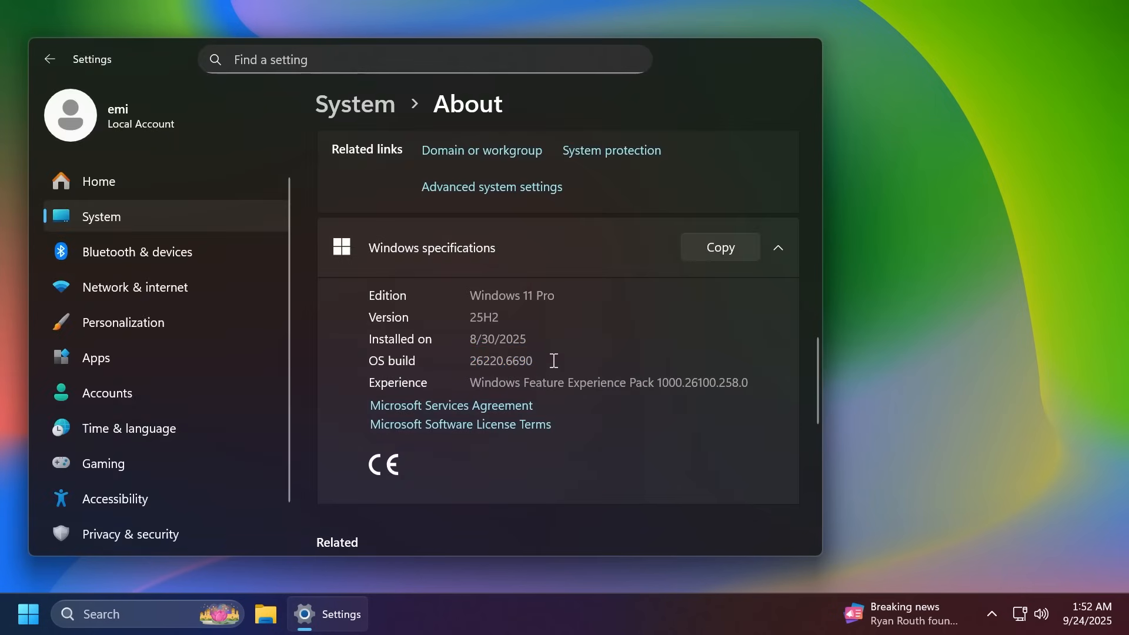
mouse_move(471, 373)
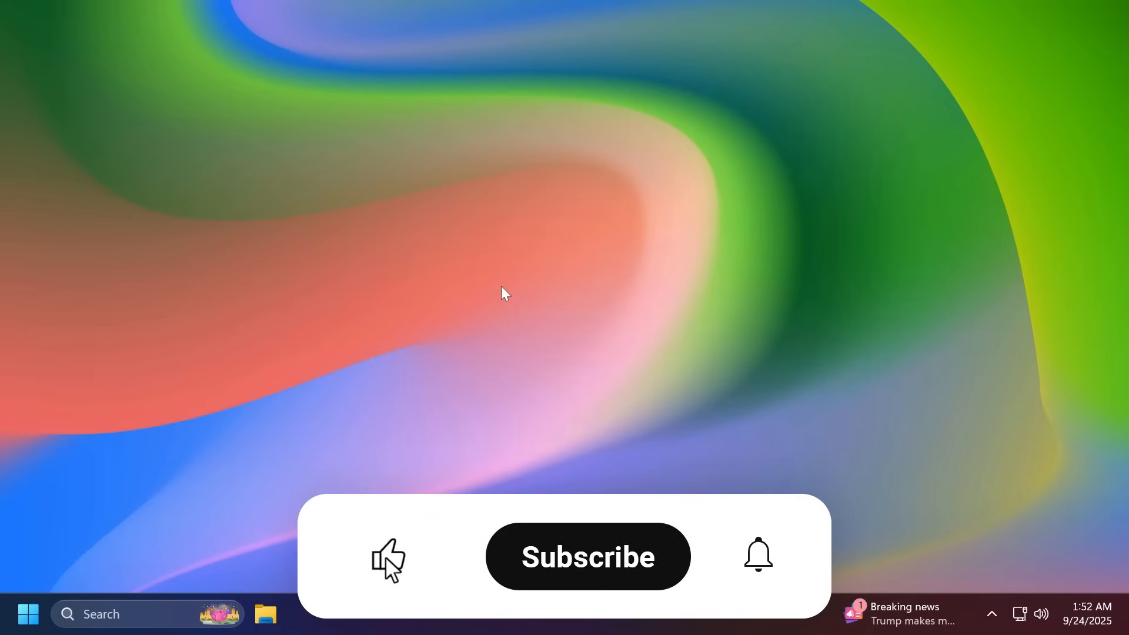
left_click(587, 557)
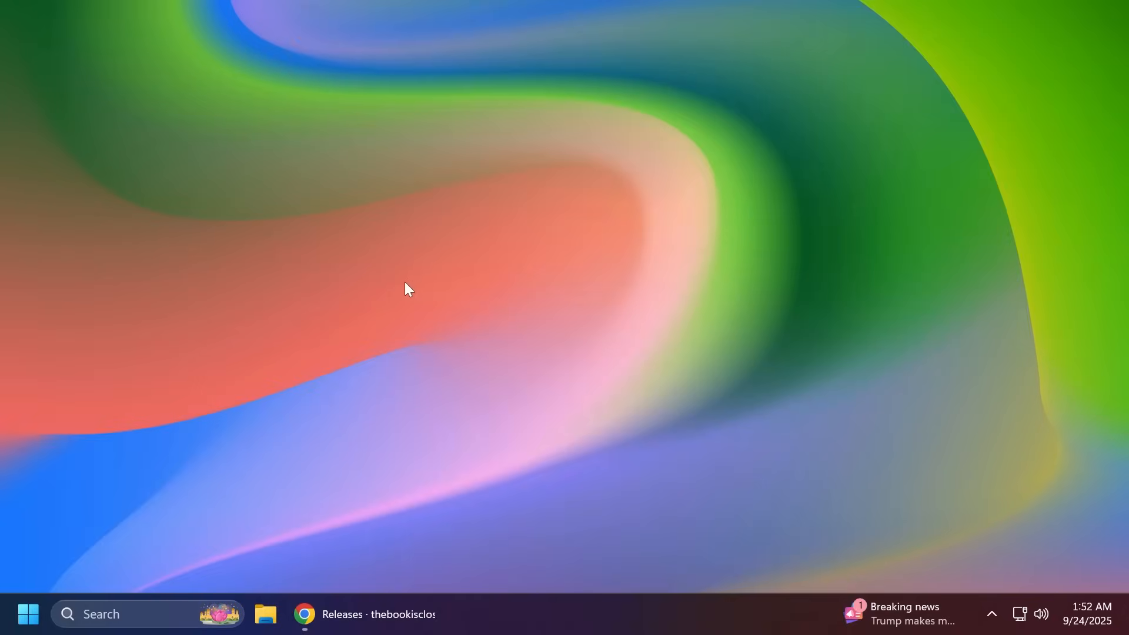
mouse_move(371, 607)
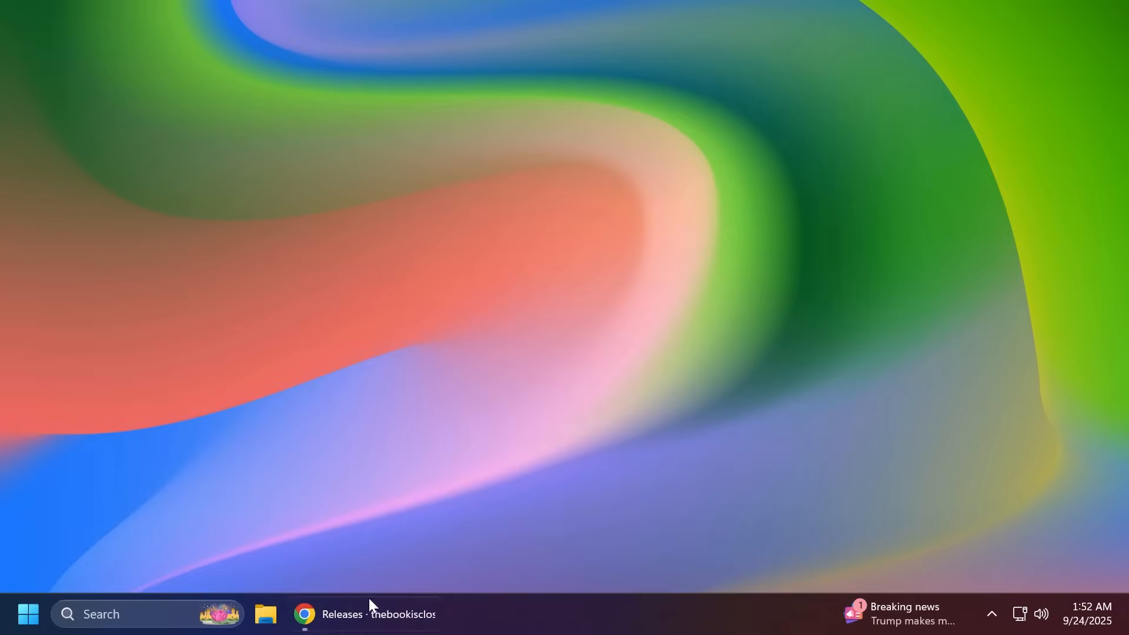
left_click(304, 613)
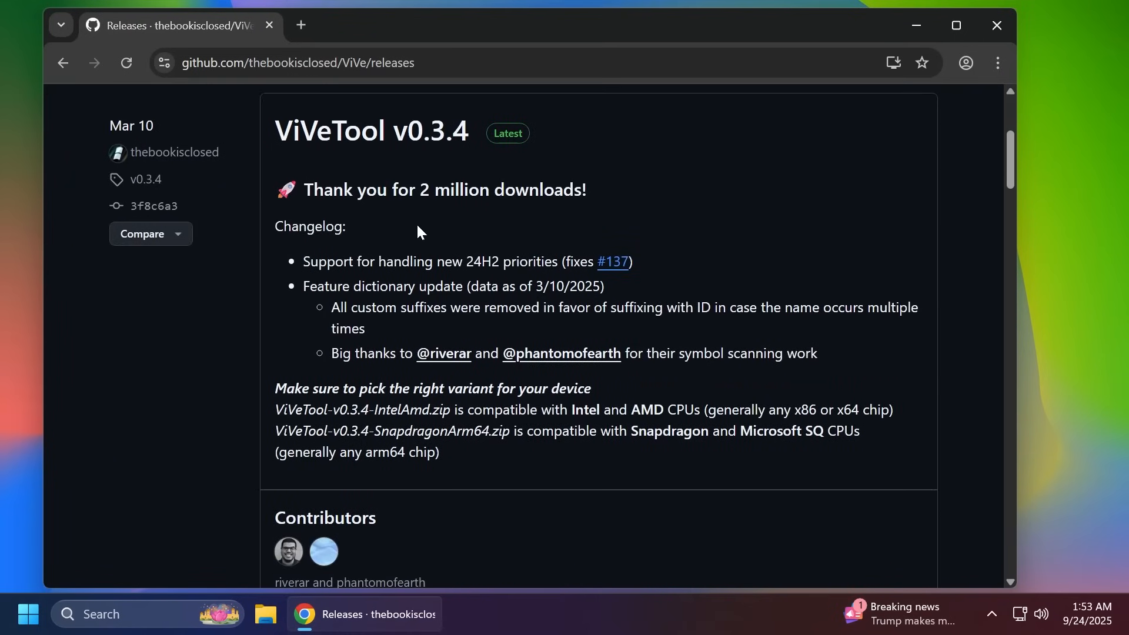
mouse_move(405, 248)
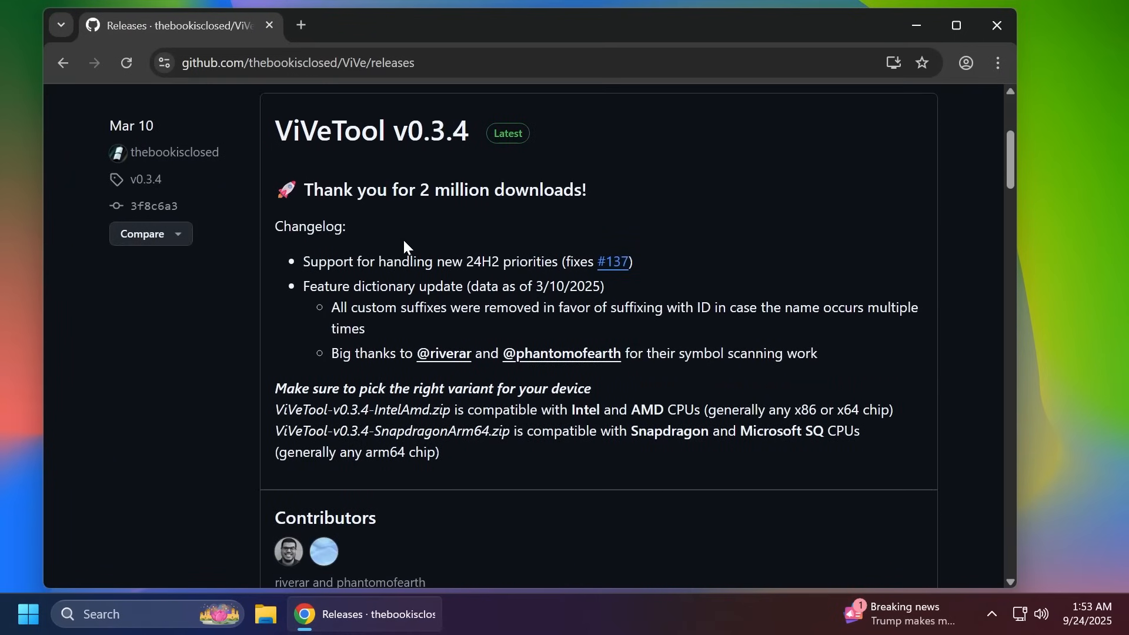
scroll("down", 3)
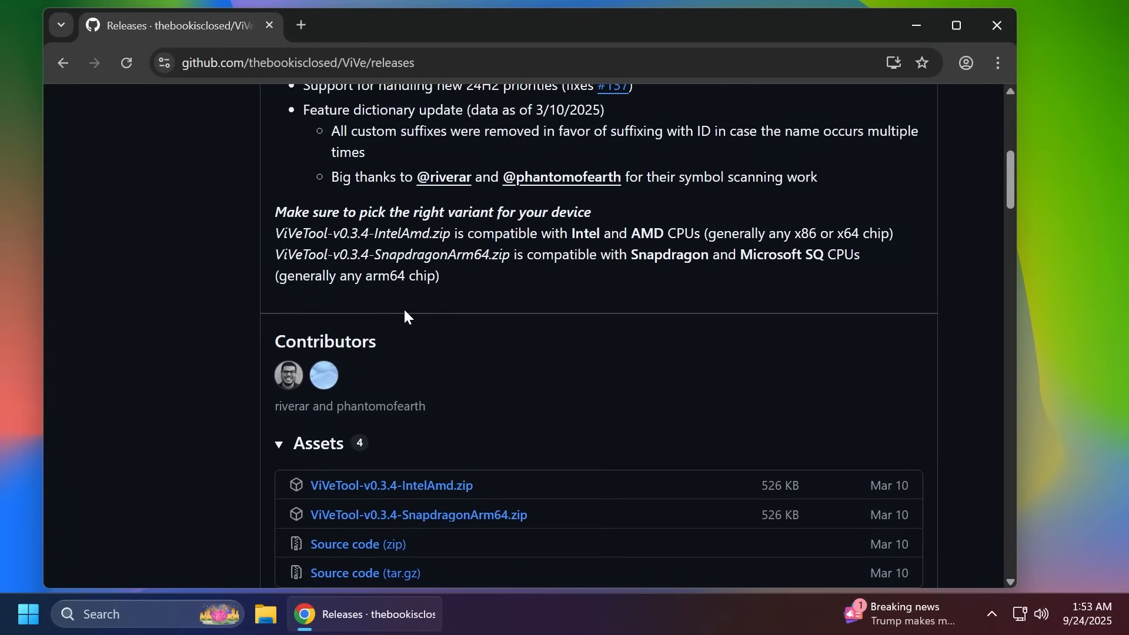
mouse_move(450, 325)
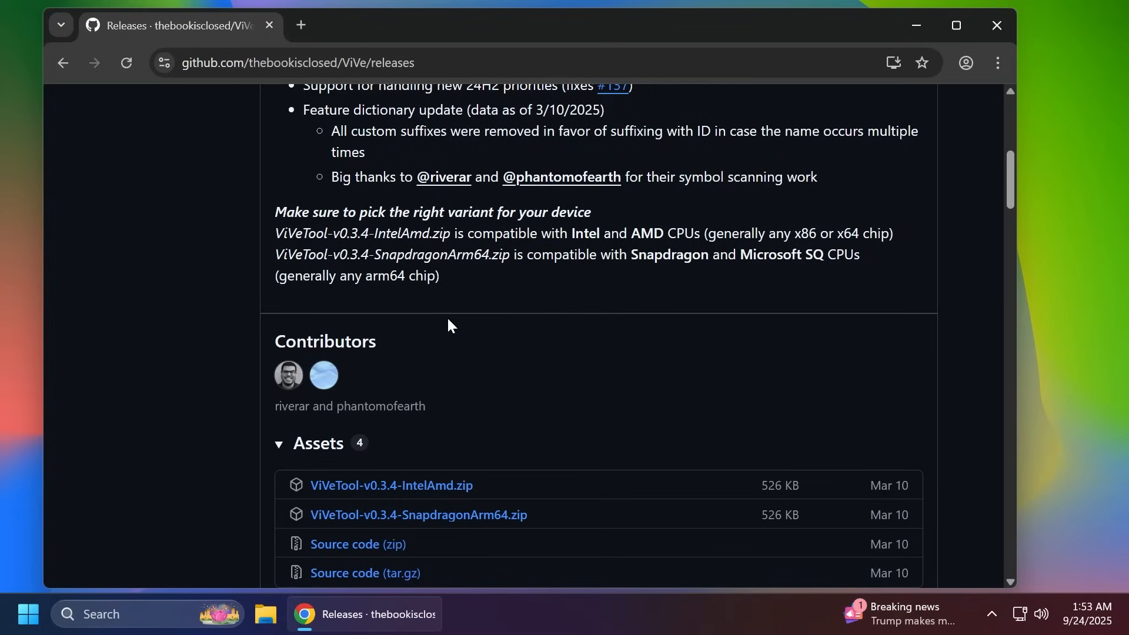
mouse_move(493, 392)
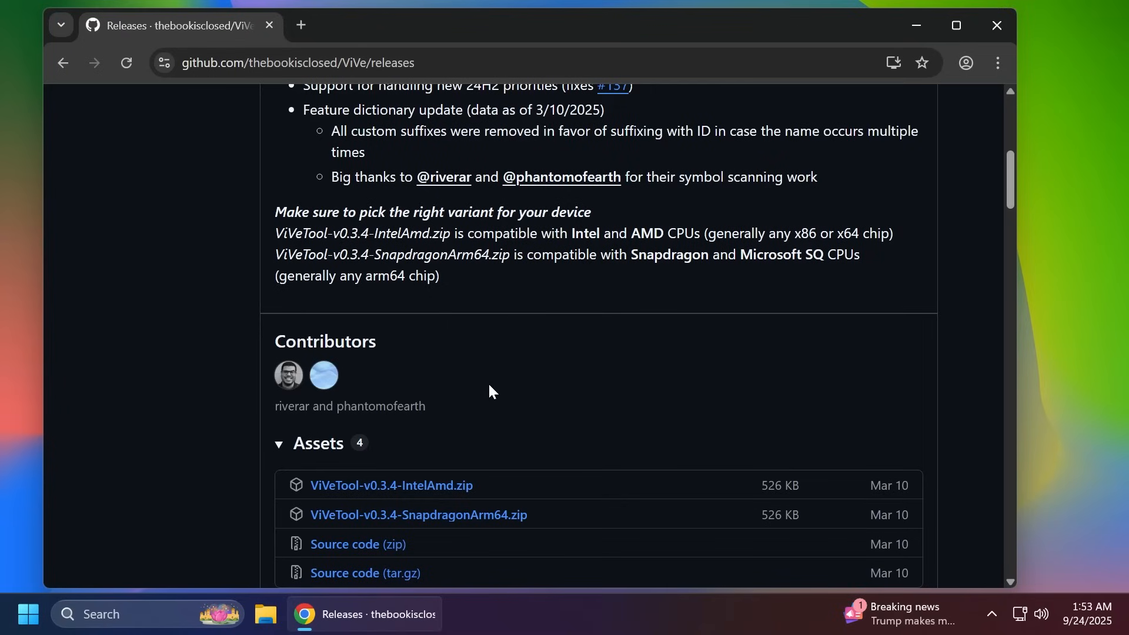
mouse_move(473, 367)
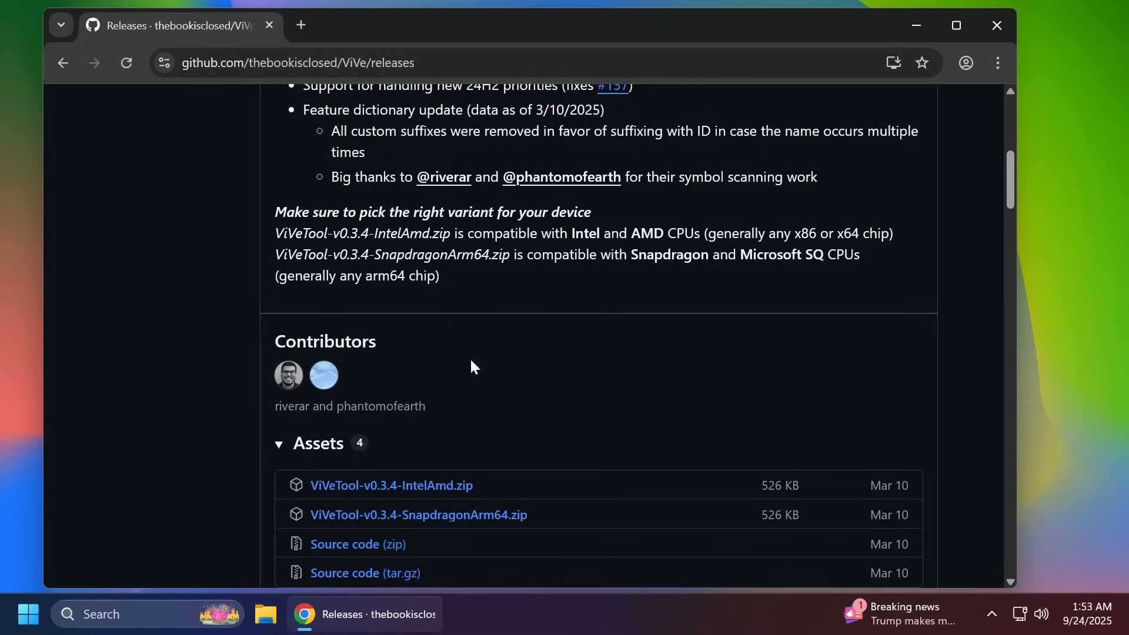
mouse_move(391, 485)
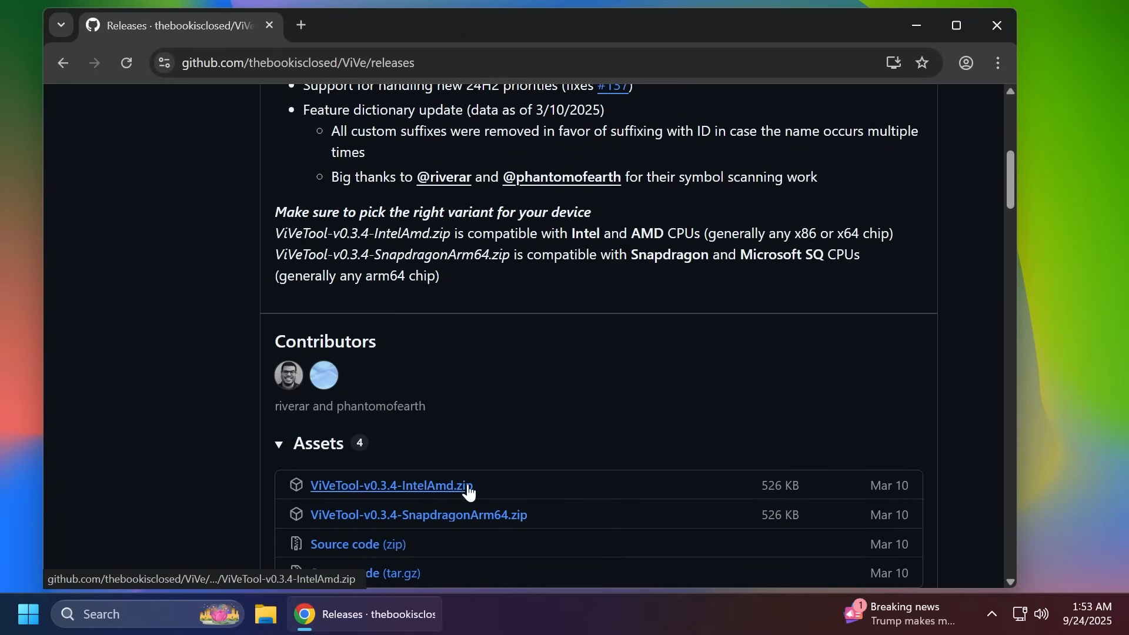
- Extract the ViVeTool Intel/AMD zip into C:\Hidden Features
left_click(391, 486)
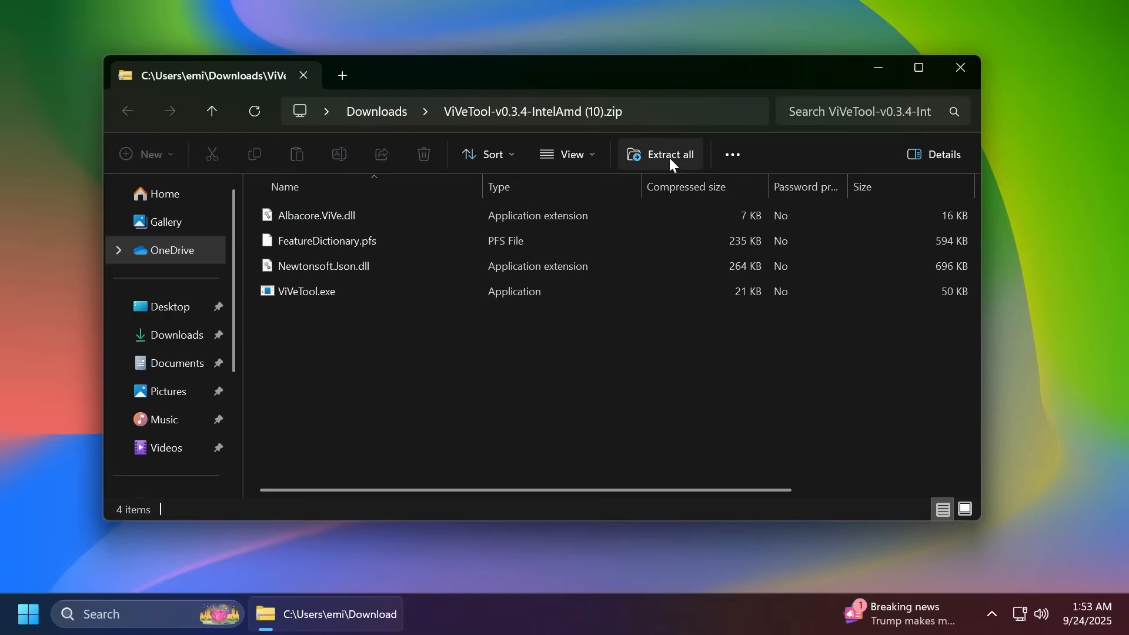
left_click(670, 154)
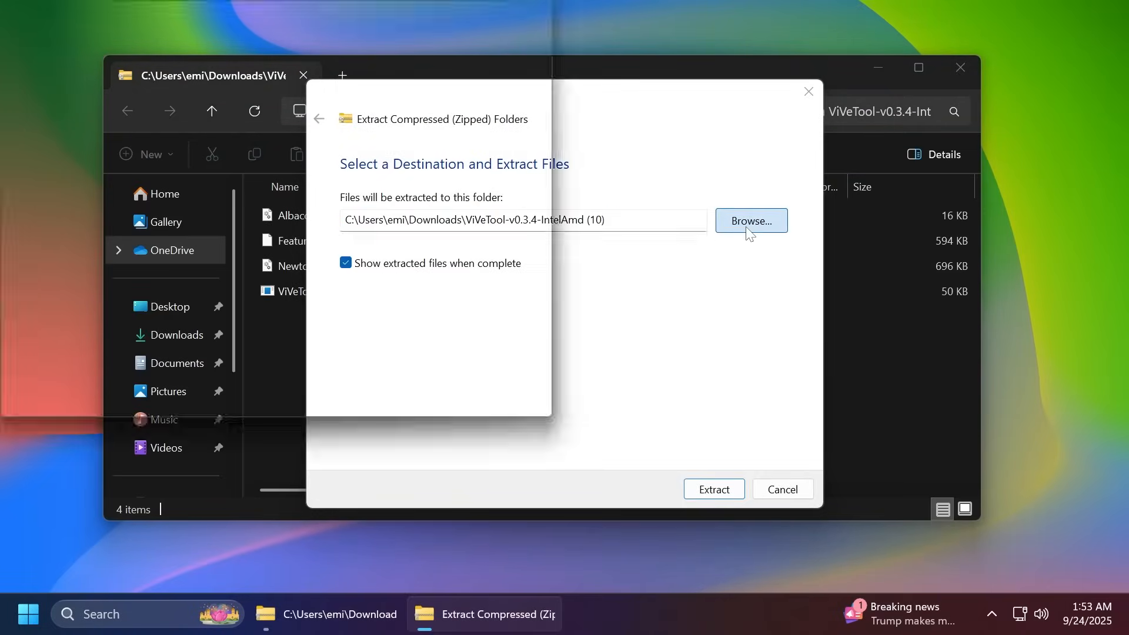
left_click(750, 221)
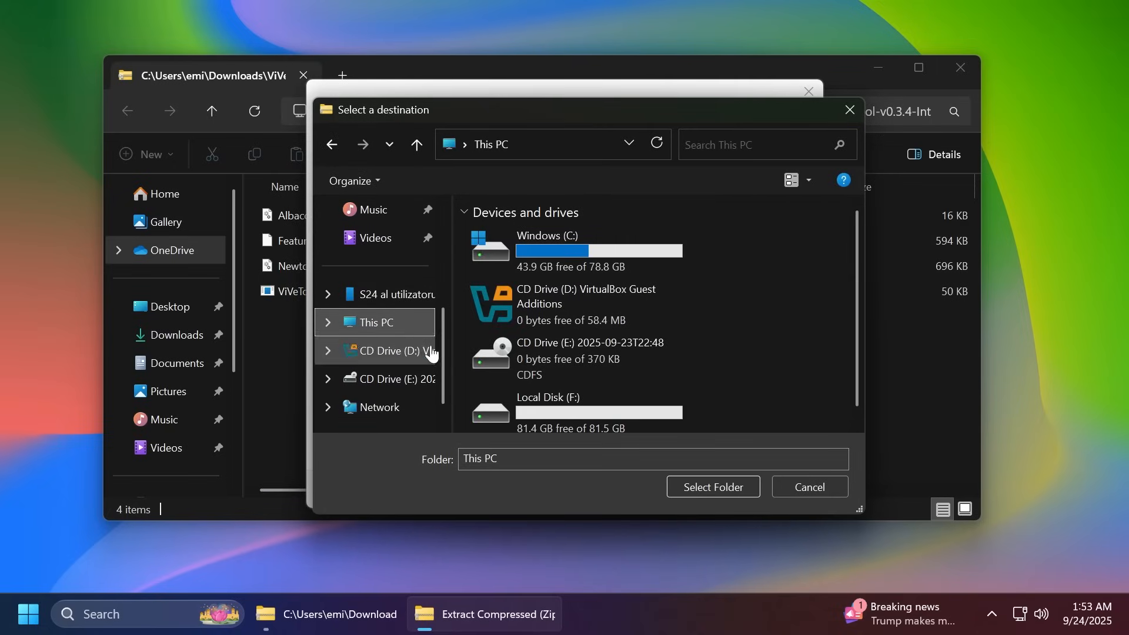
double_click(548, 250)
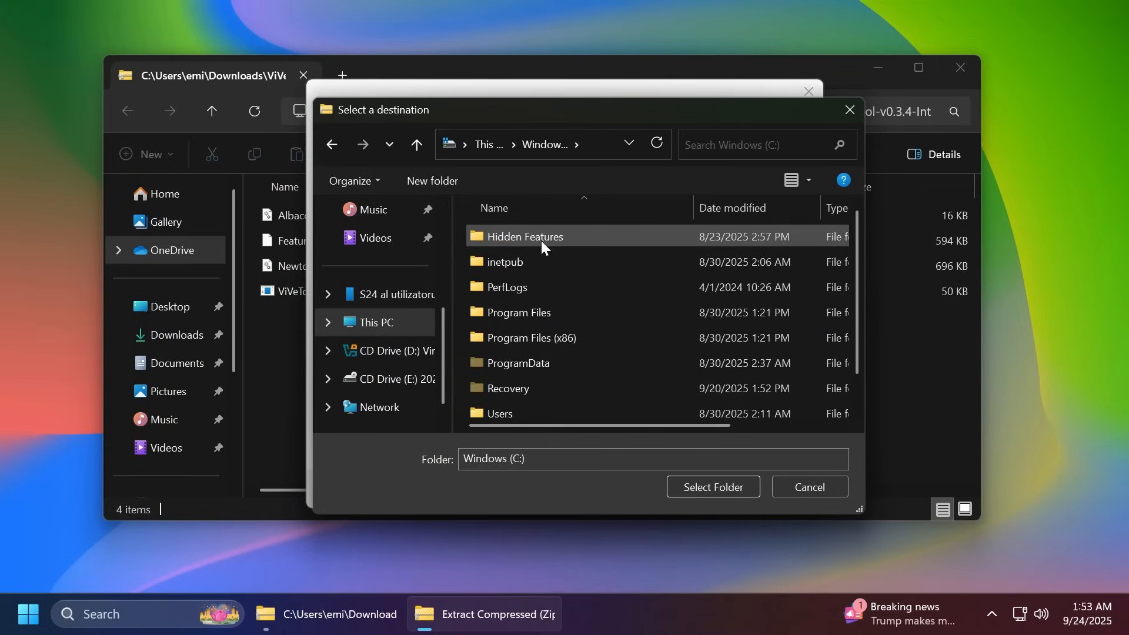
double_click(525, 237)
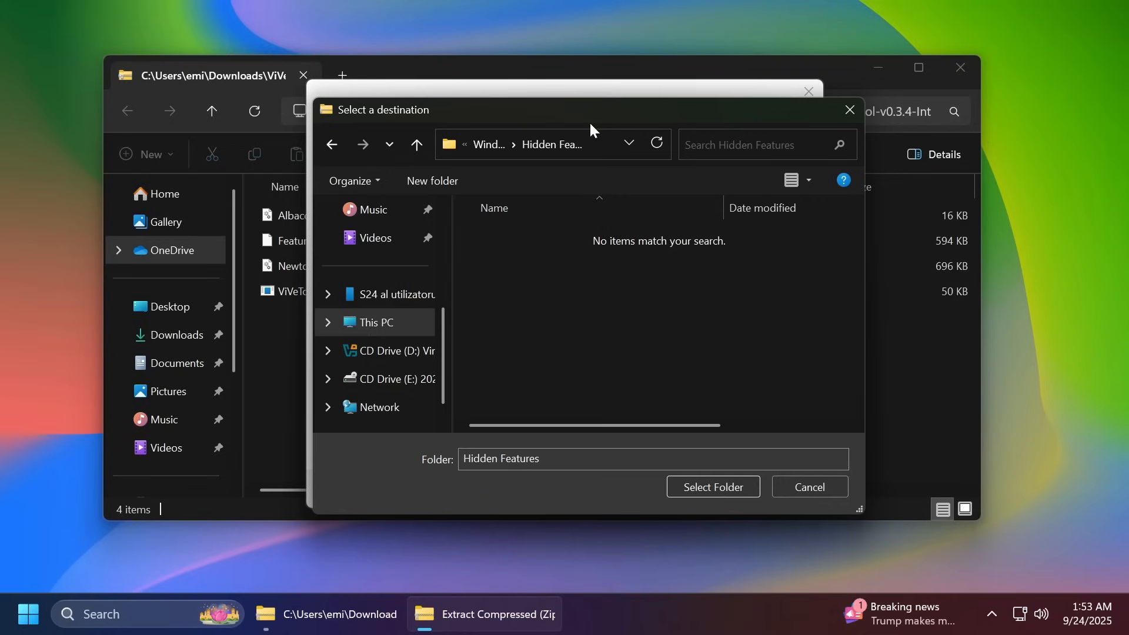
left_click(712, 486)
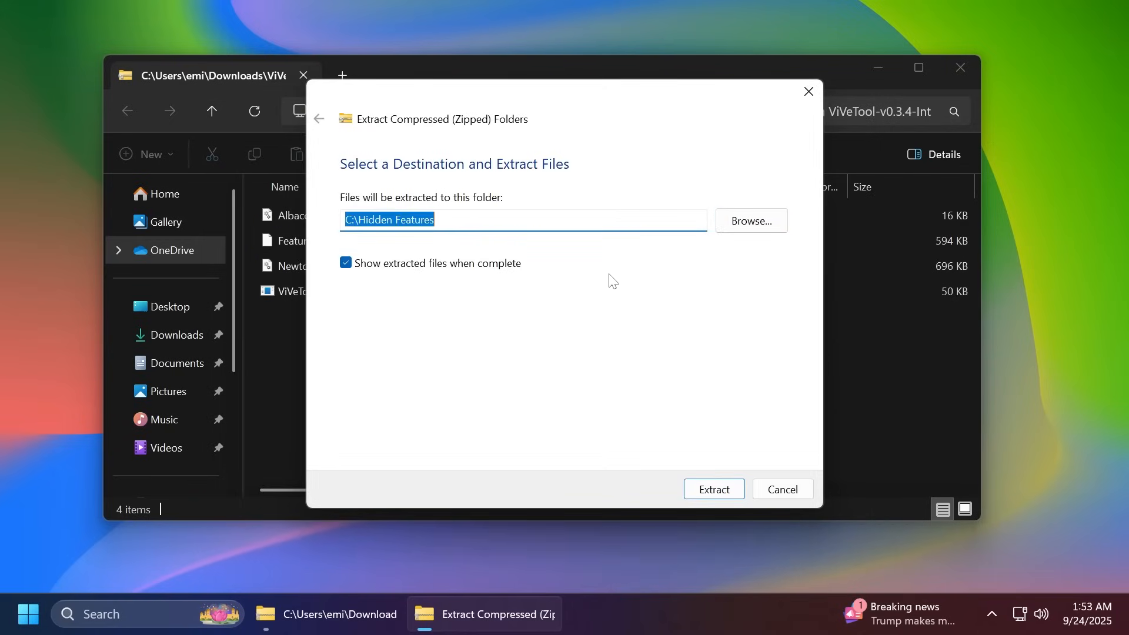
- Copy the Hidden Features folder path and close the extracted files window
right_click(454, 230)
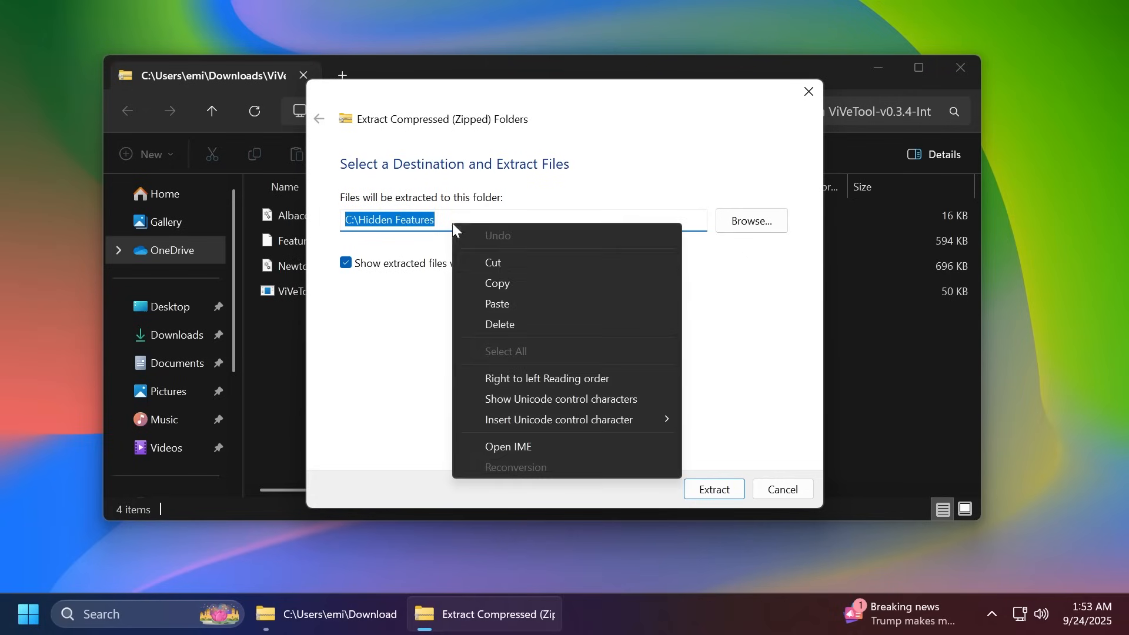
left_click(619, 349)
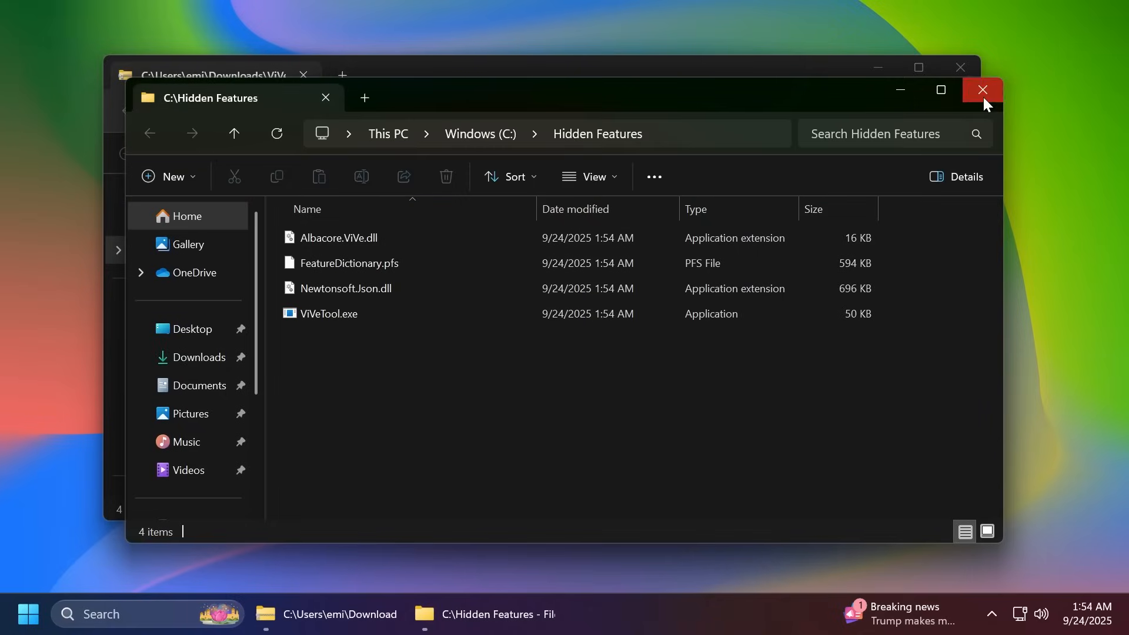
left_click(982, 90)
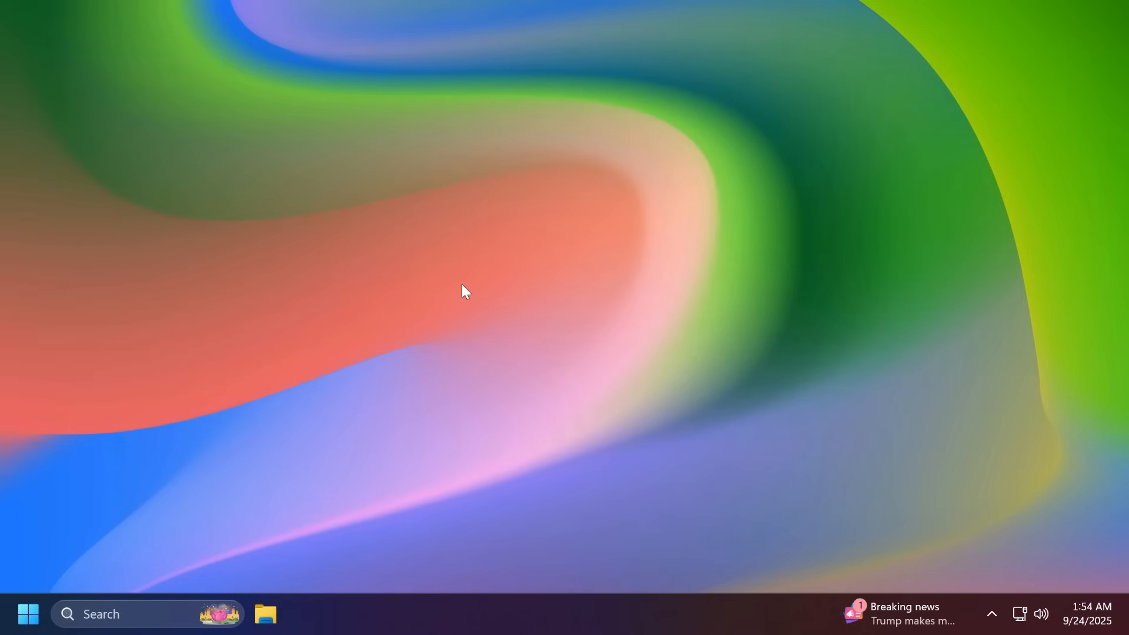
- Launch Command Prompt as administrator and cd into C:\Hidden Features
type("cmd")
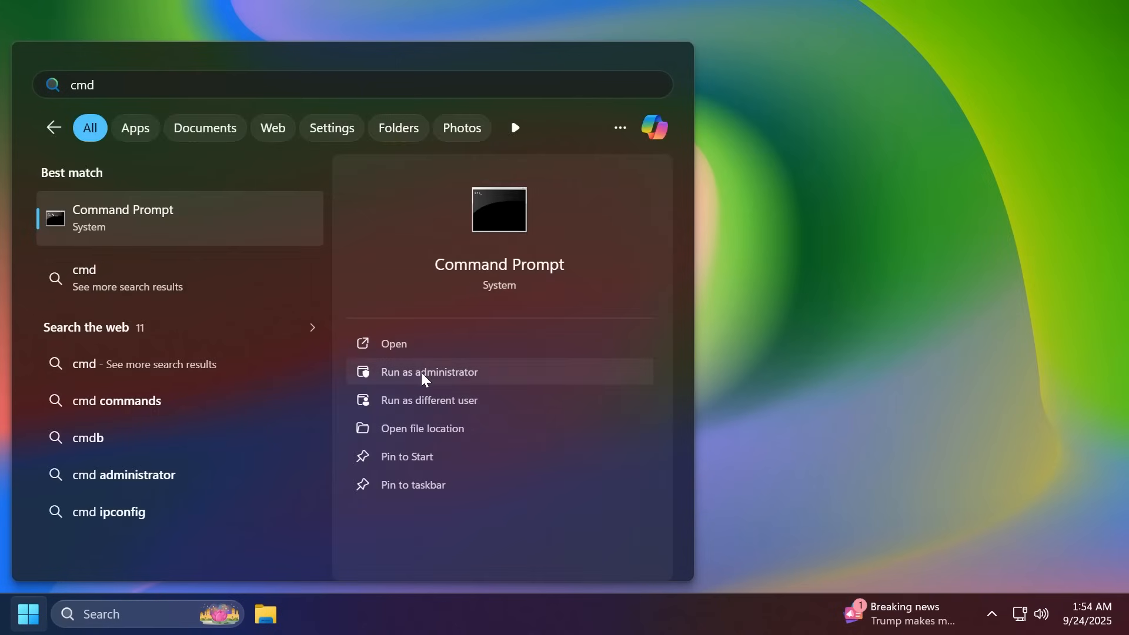
left_click(429, 372)
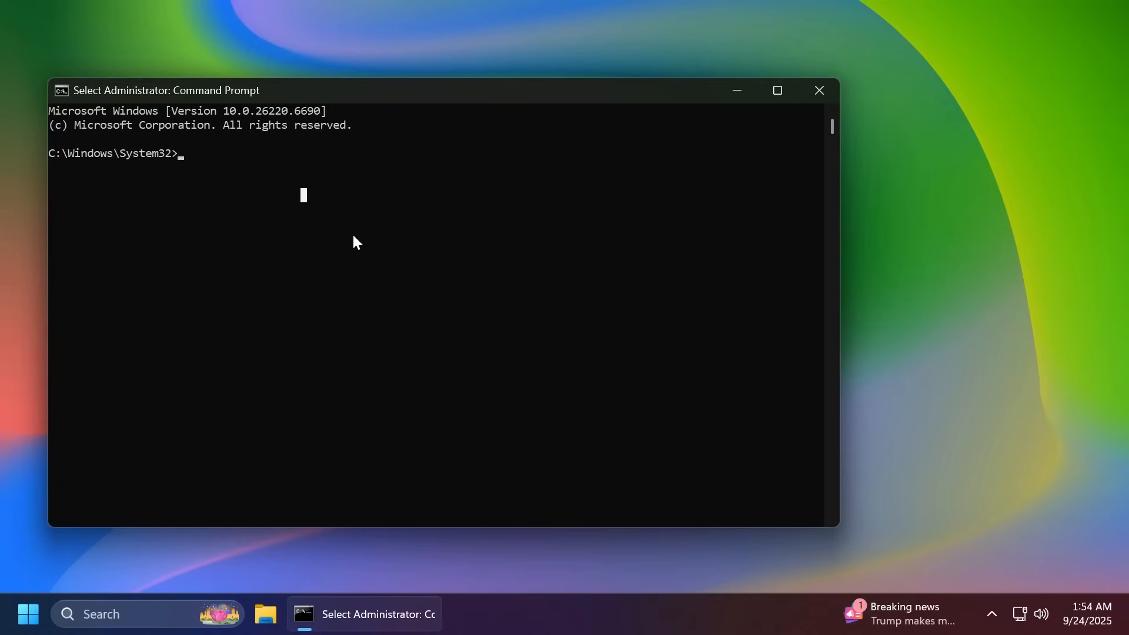
type("cd C:\\Hidden Features")
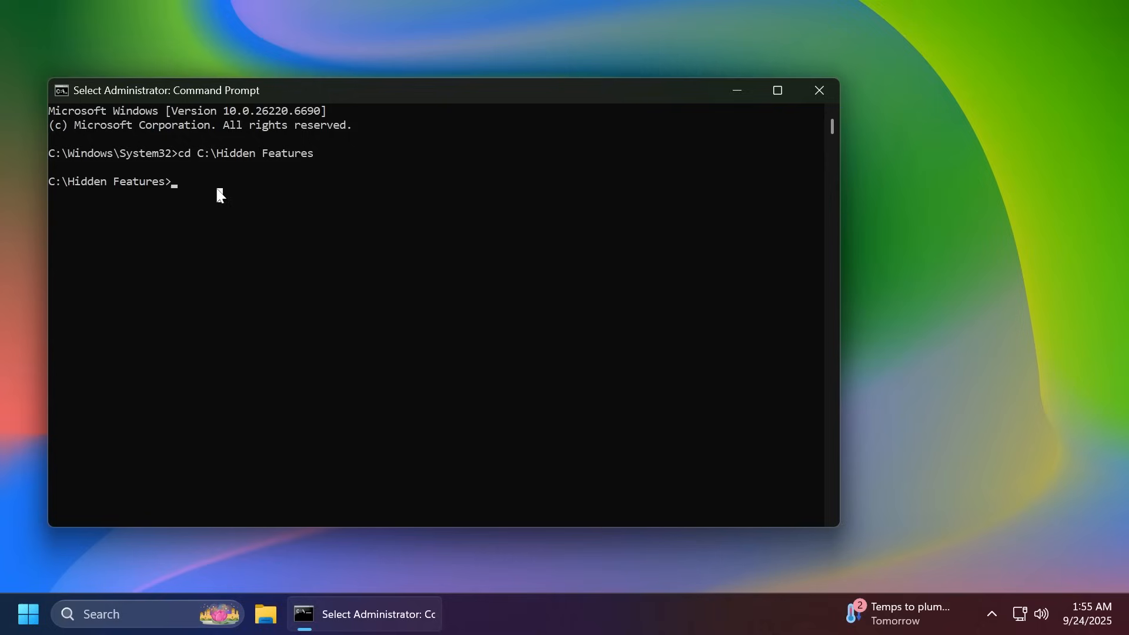
- Enable feature IDs 57645315 and 57703775 with vivetool /enable
type("vivetool /enable")
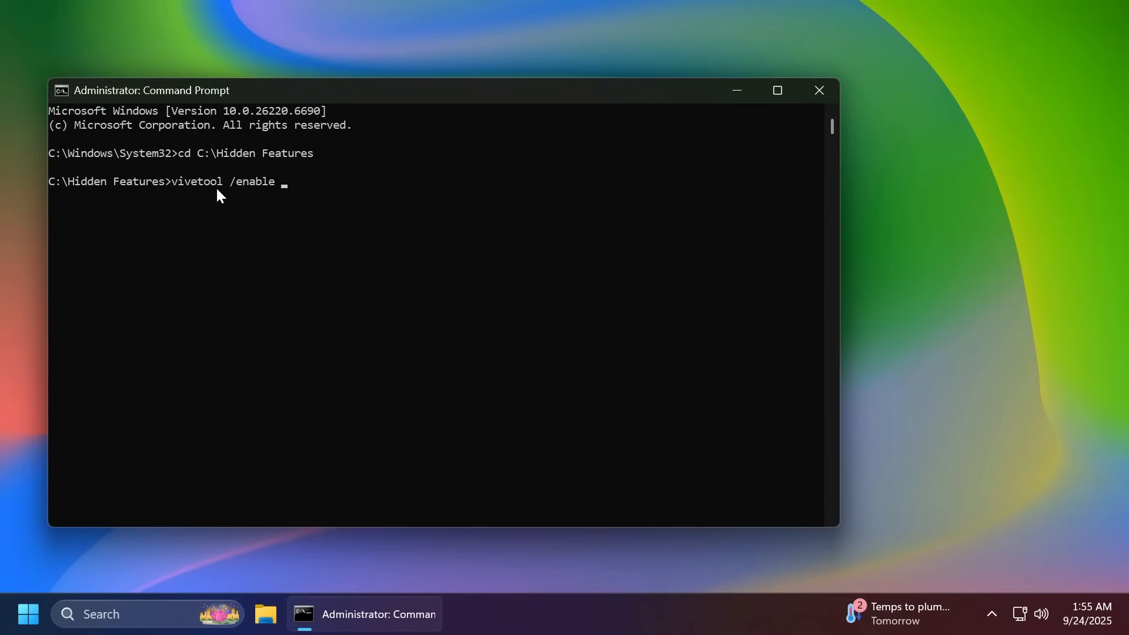
type("/id:57645315")
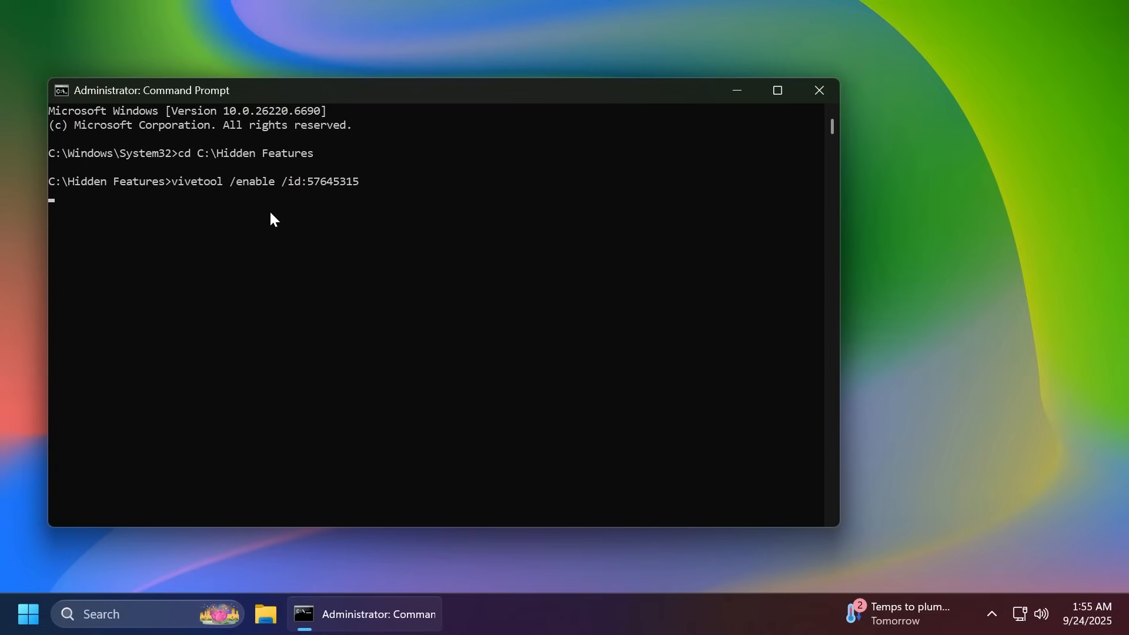
key("Enter")
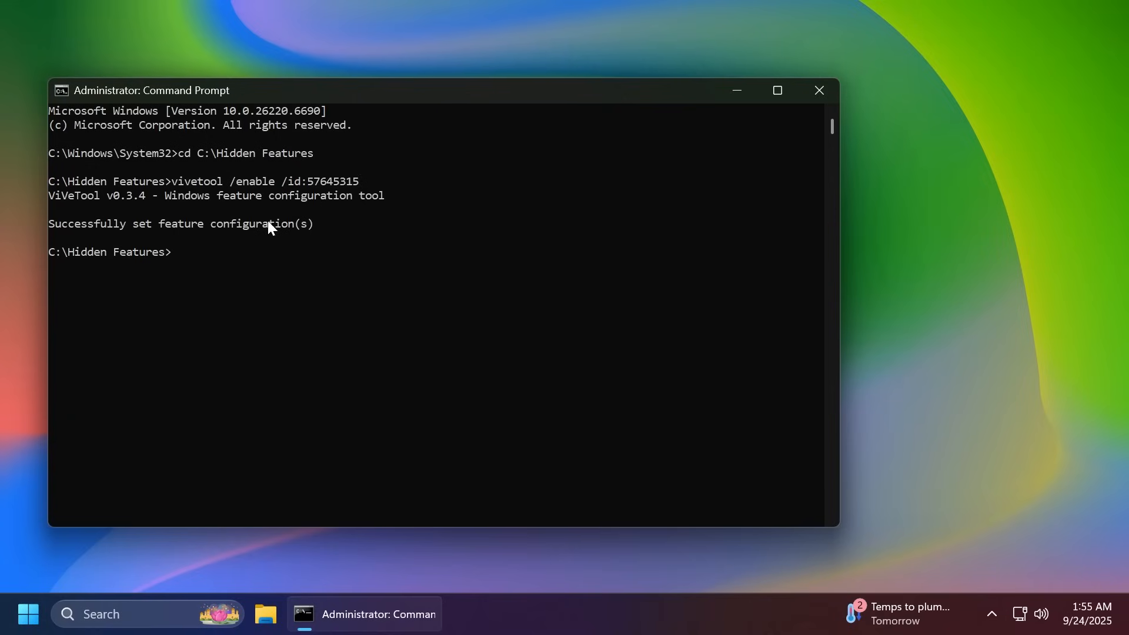
mouse_move(243, 270)
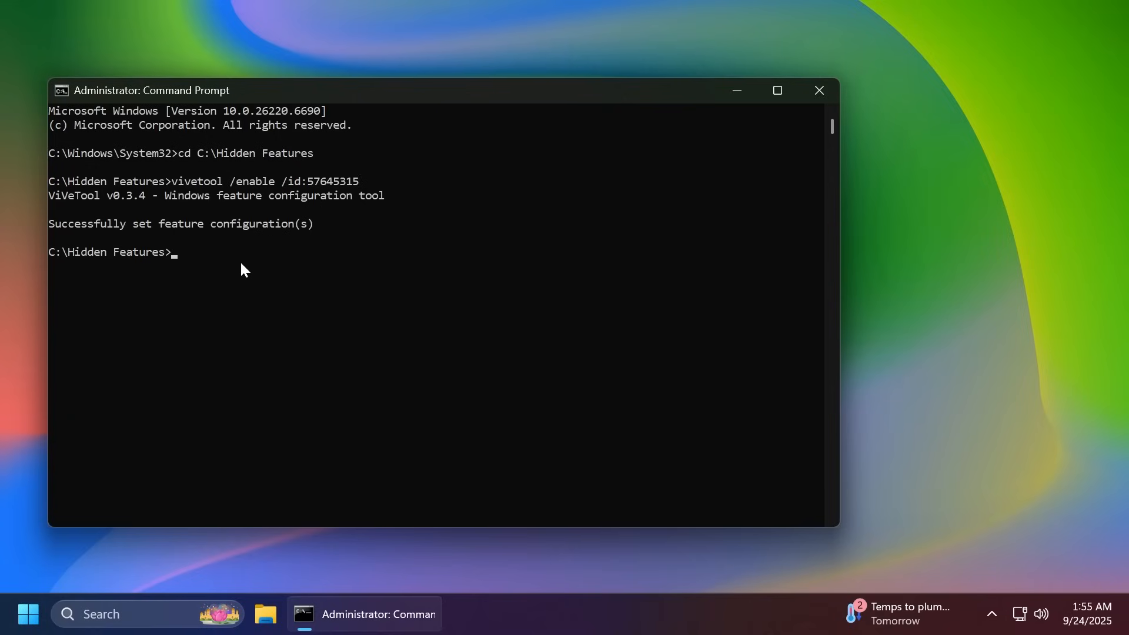
type("vivetool /enable /id:57703775")
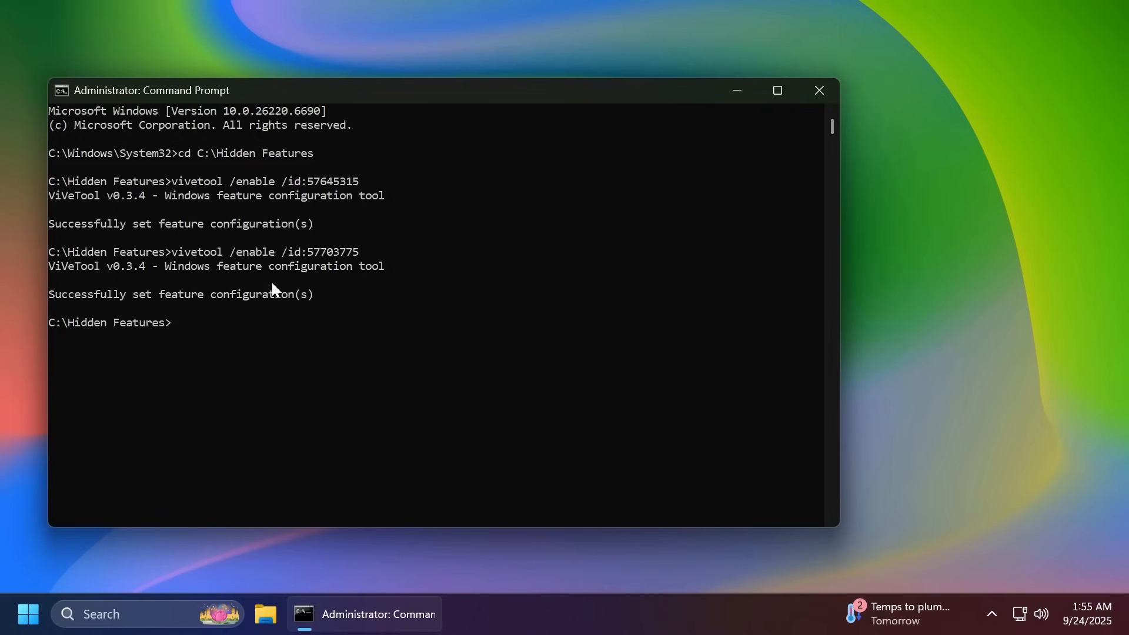
mouse_move(319, 302)
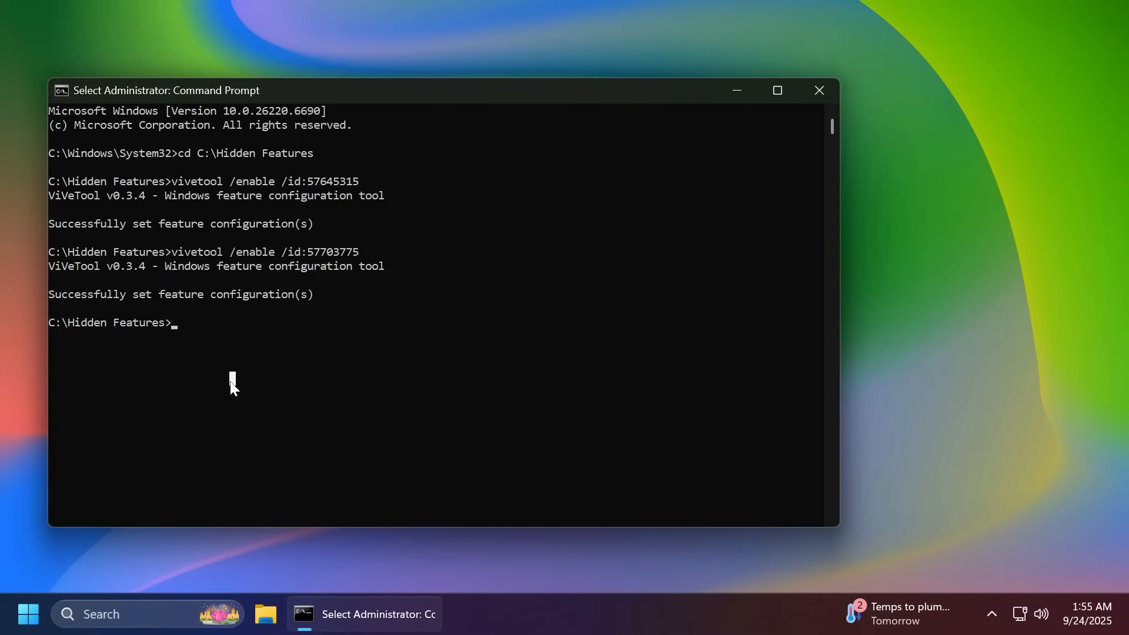
- Enable the remaining feature IDs through 57118881, then close Command Prompt
type("vivetool /enable /id:57")
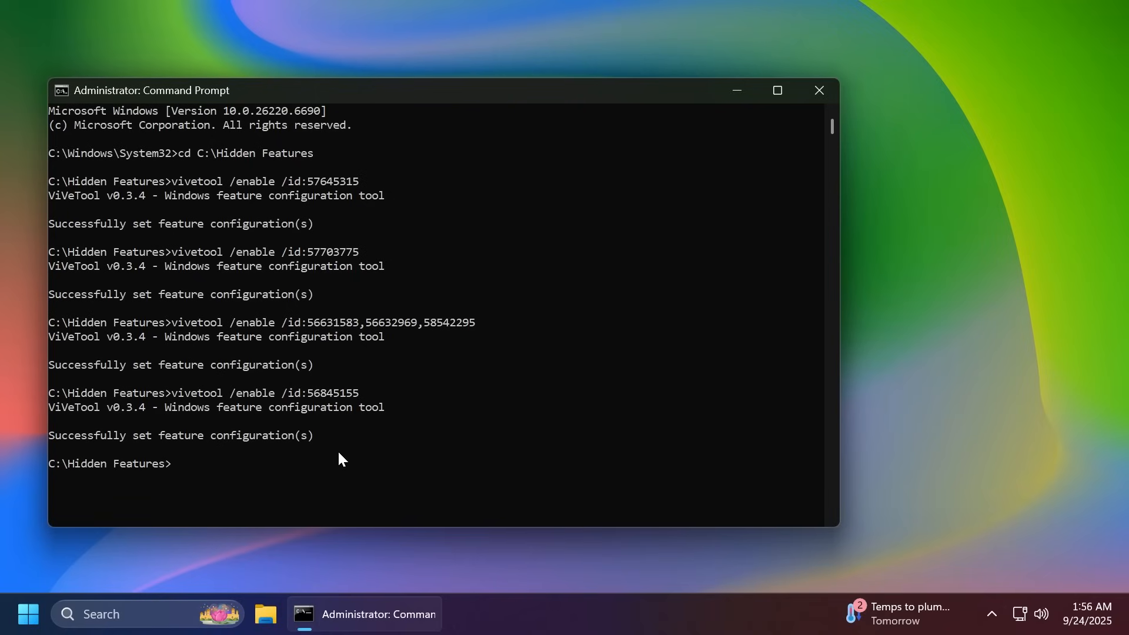
type("vivetool /enable /id:57118881")
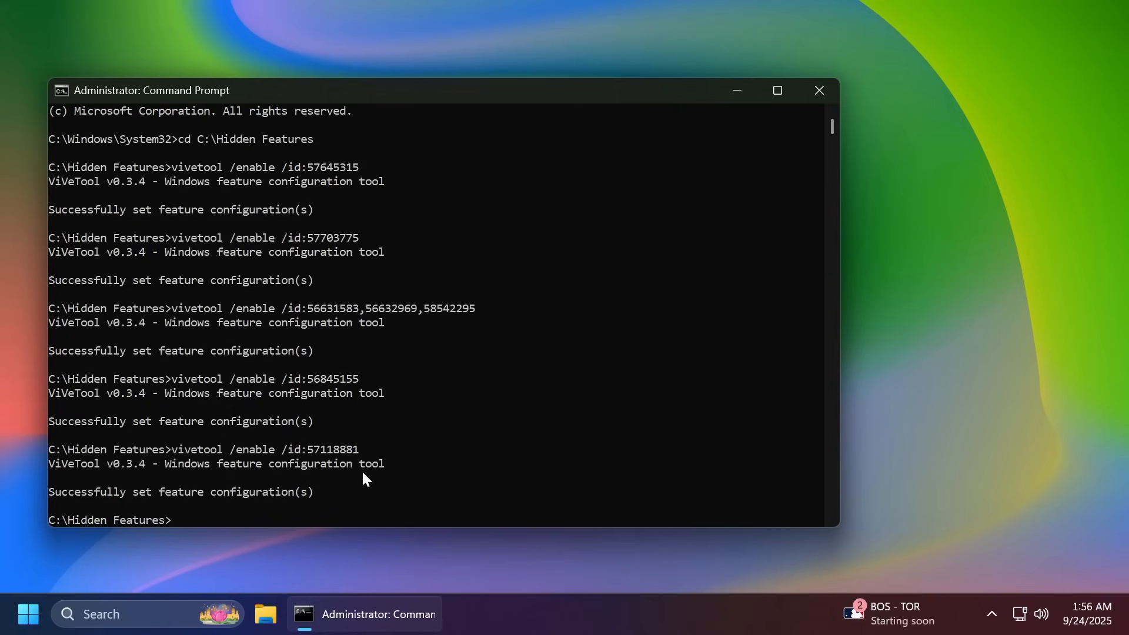
left_click_drag(68, 492, 314, 491)
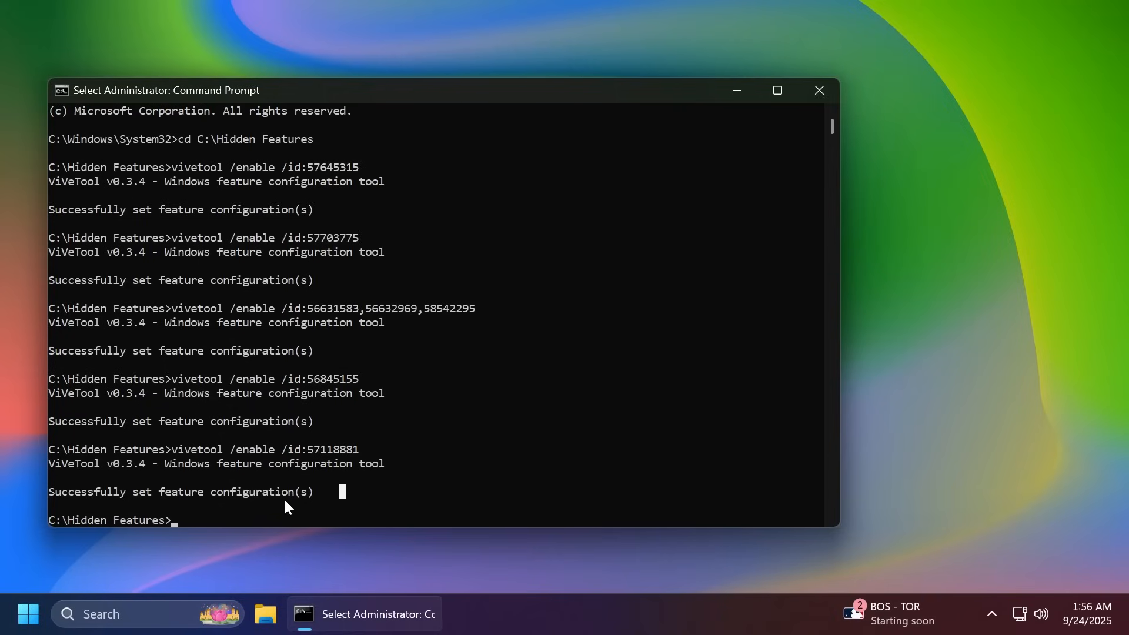
left_click(819, 90)
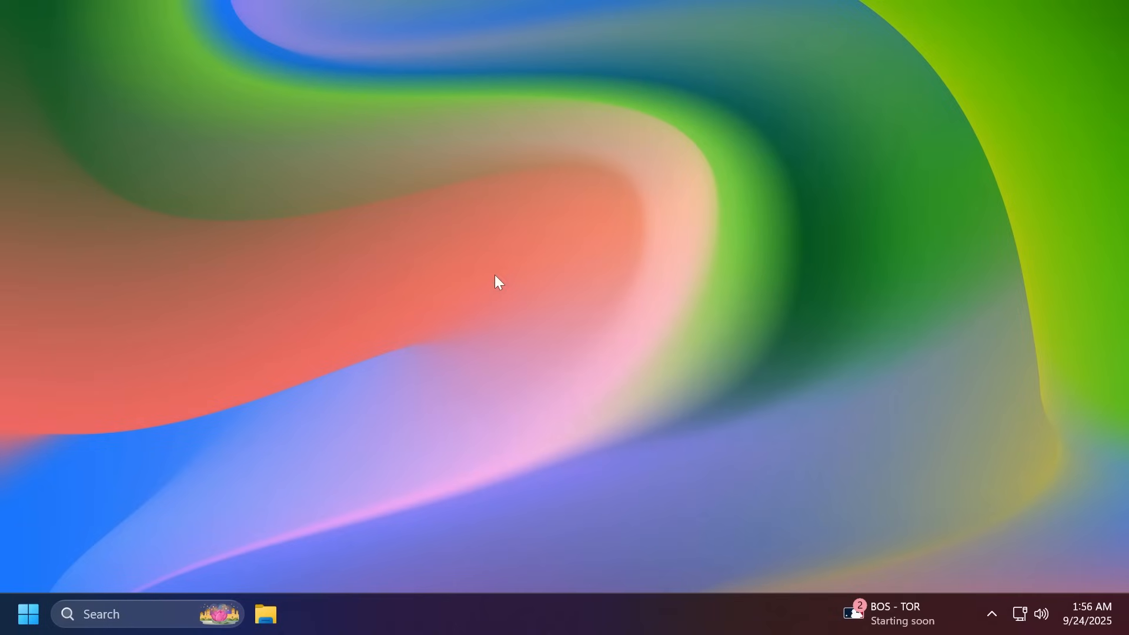
mouse_move(492, 248)
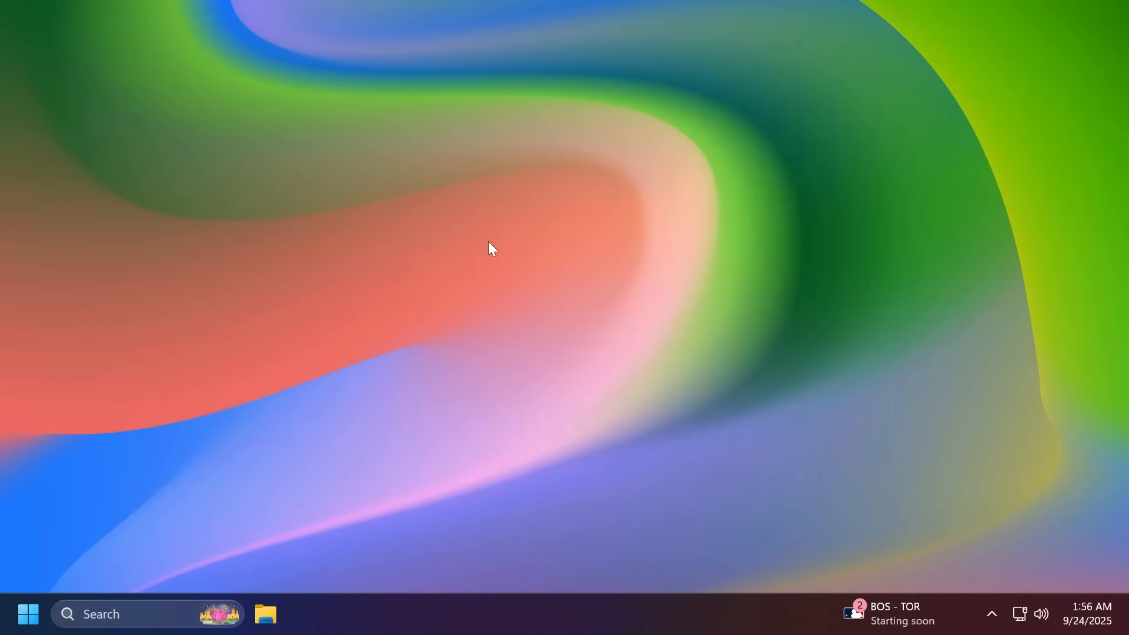
- Set m2-res_720p.mp4 as the desktop background via Personalize, then minimize Settings
right_click(491, 250)
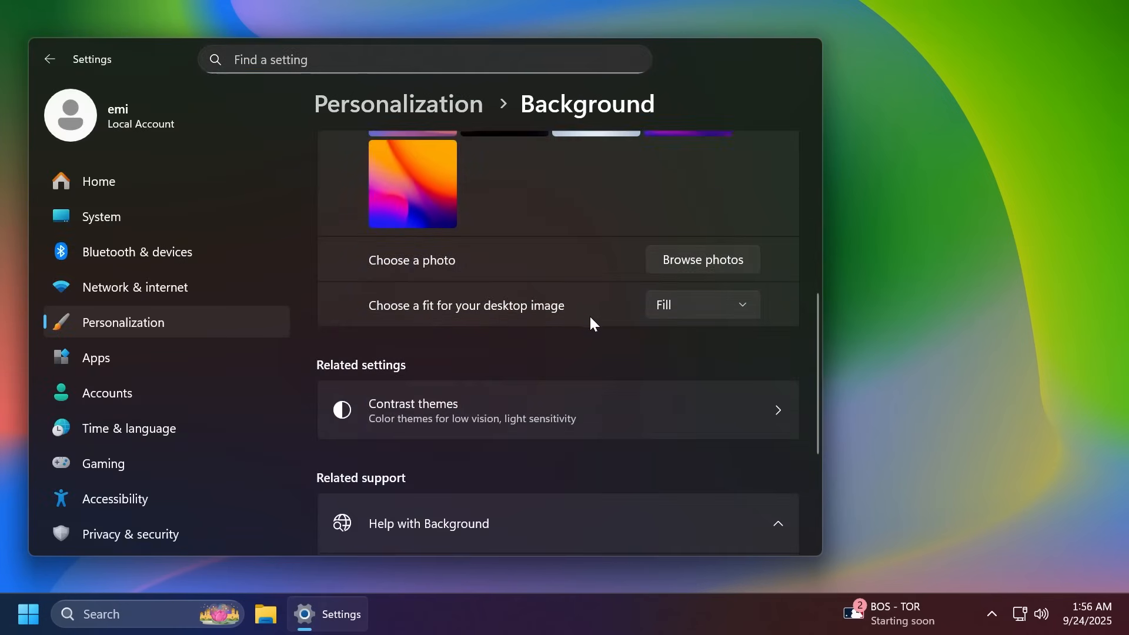
left_click(702, 259)
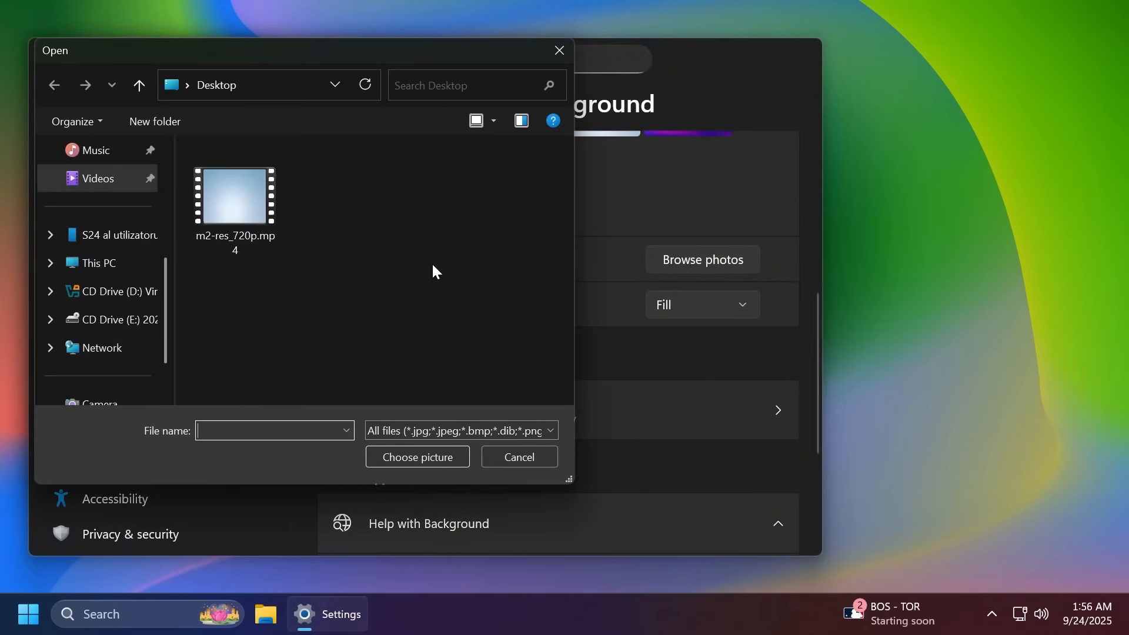
left_click(234, 196)
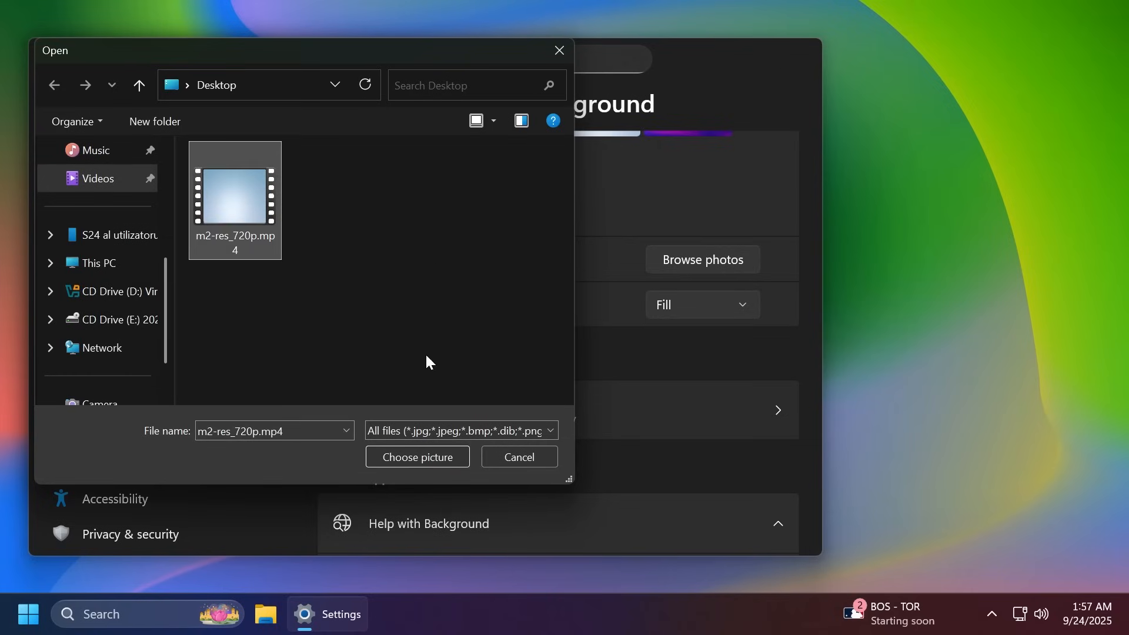
mouse_move(304, 211)
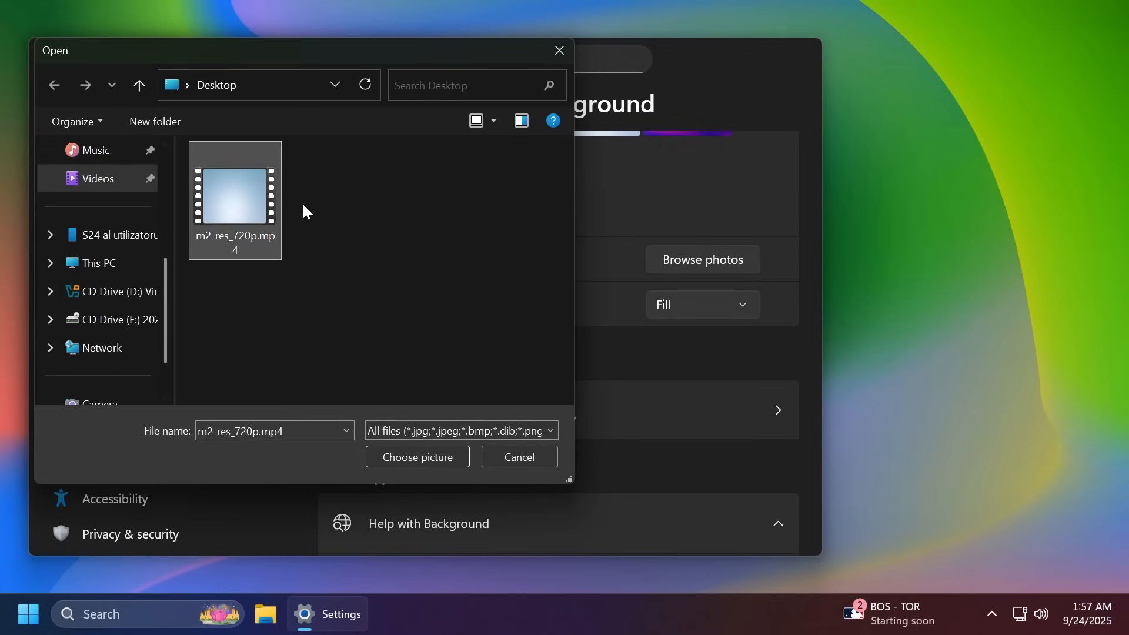
left_click(518, 456)
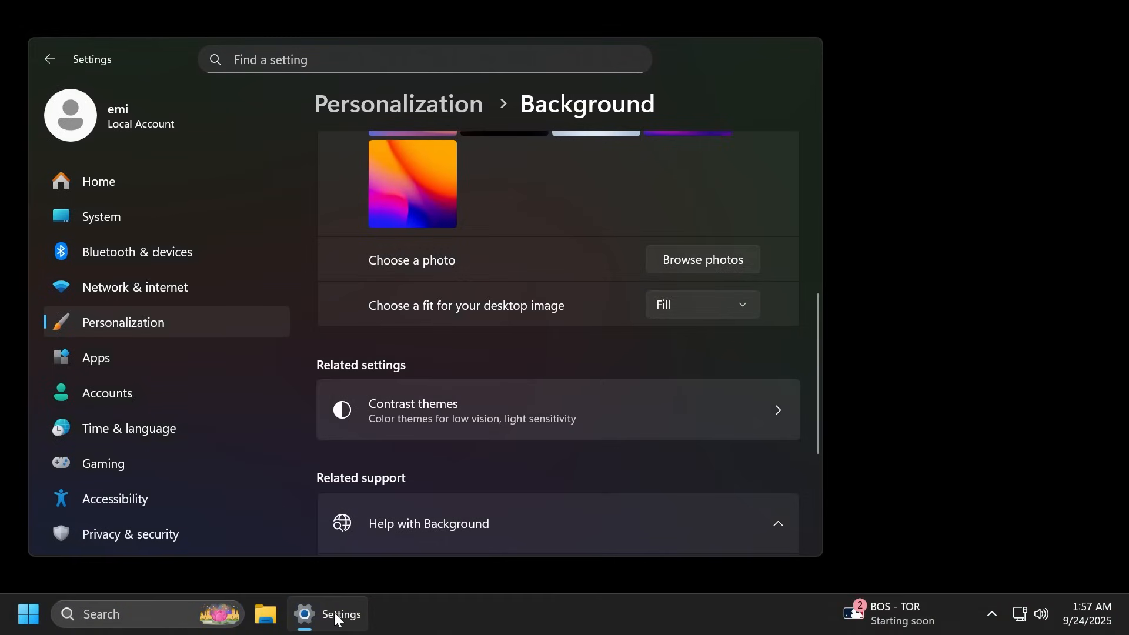
left_click(327, 613)
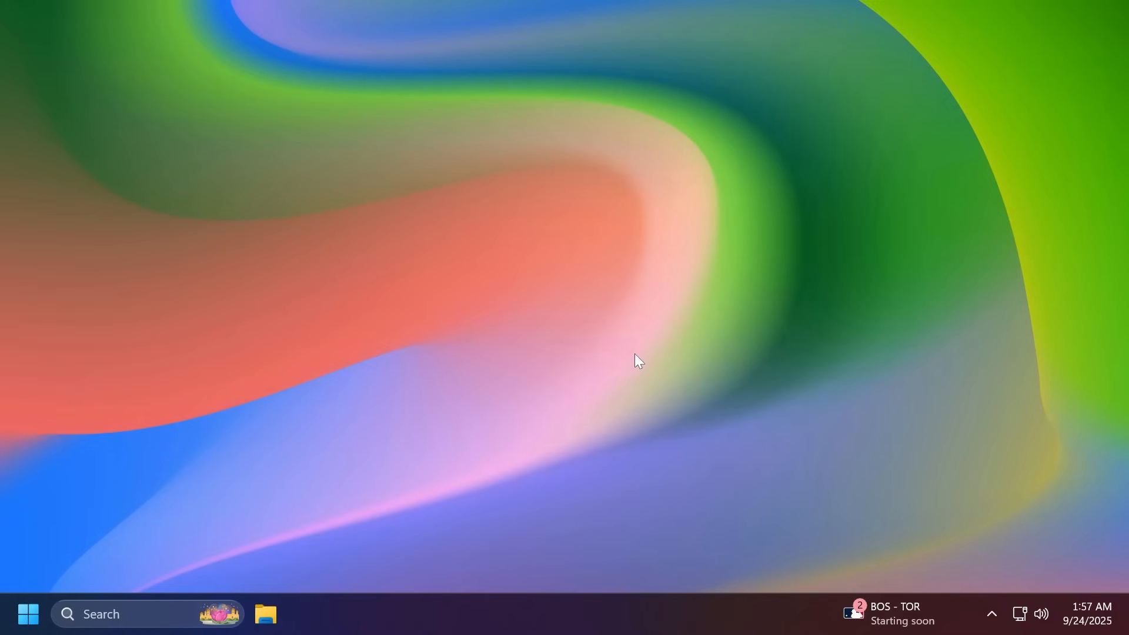
mouse_move(1020, 614)
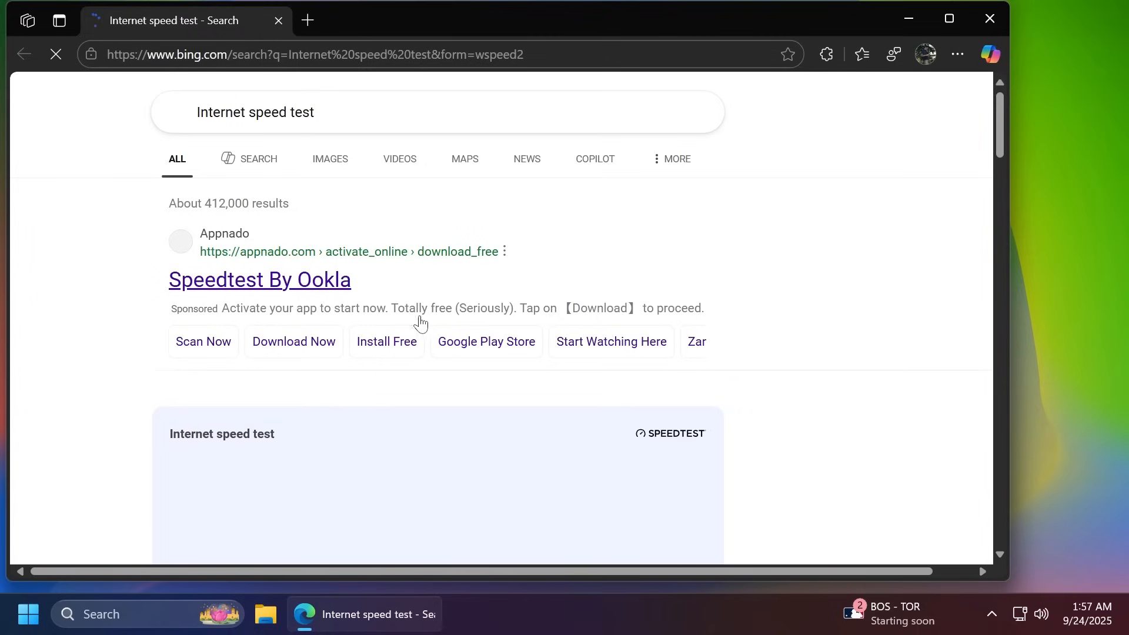
- Scroll Bing's Internet speed test results to view the Speedtest widget
scroll("down", 3)
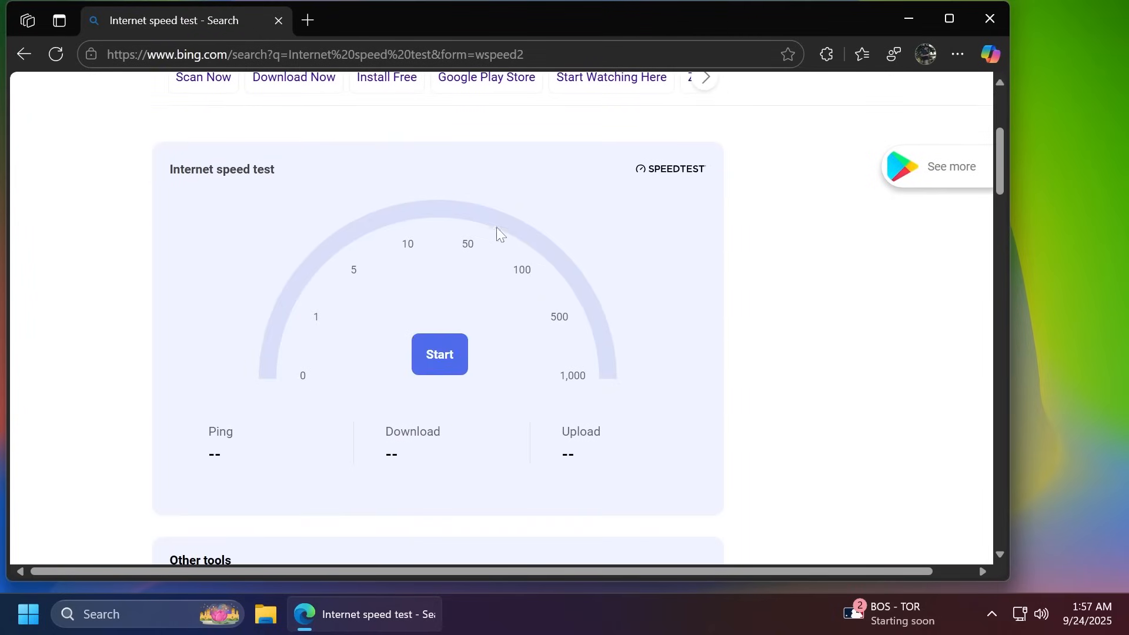
mouse_move(248, 220)
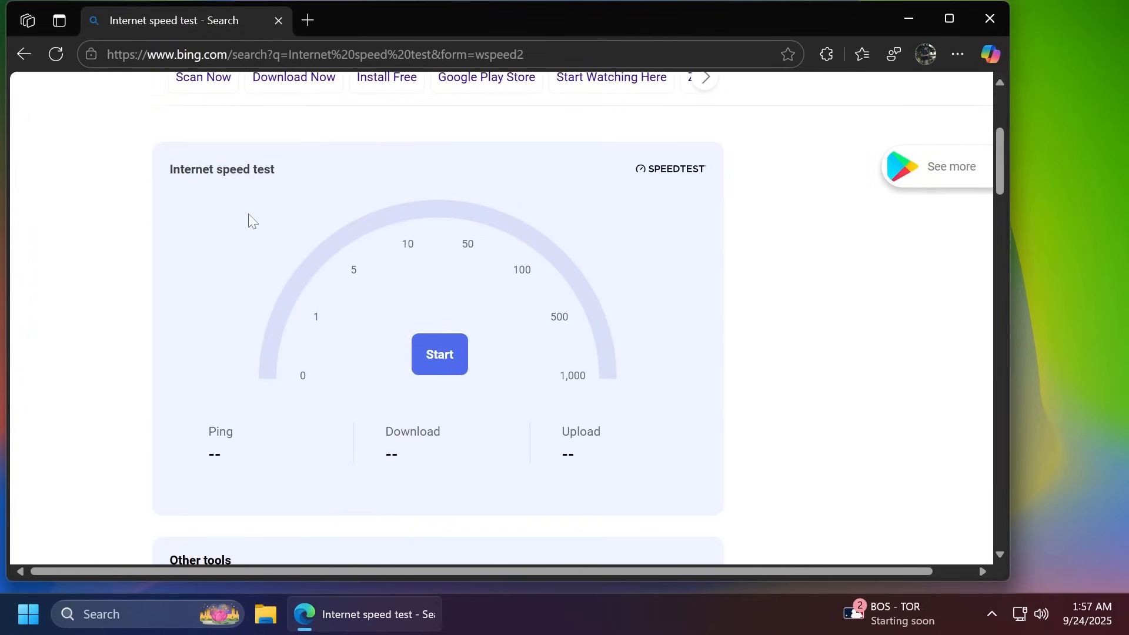
mouse_move(340, 277)
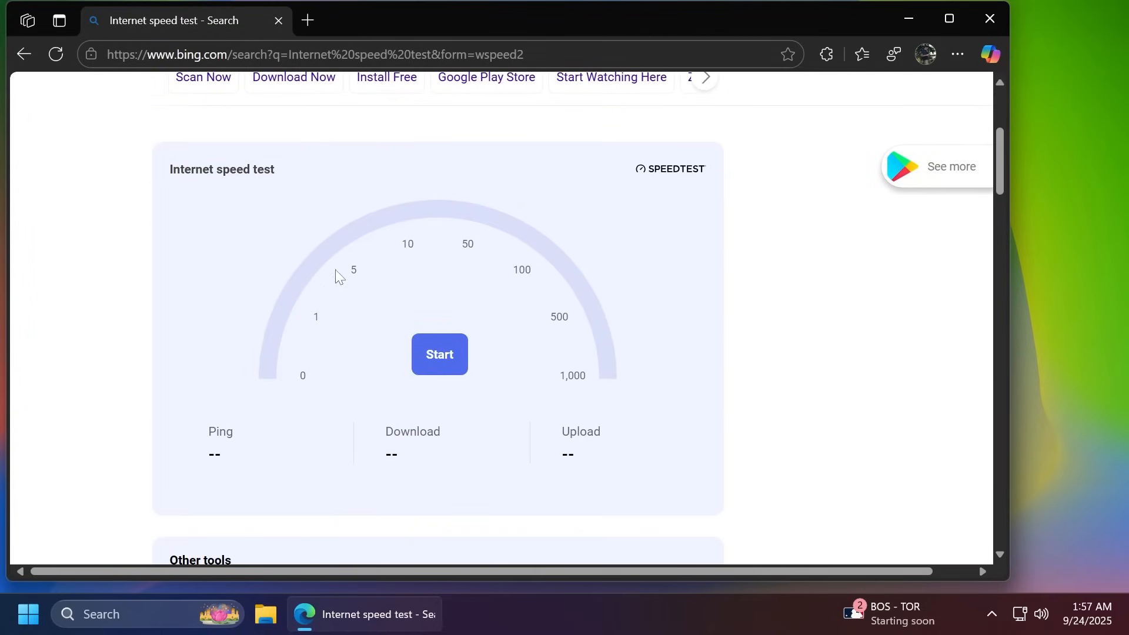
mouse_move(400, 269)
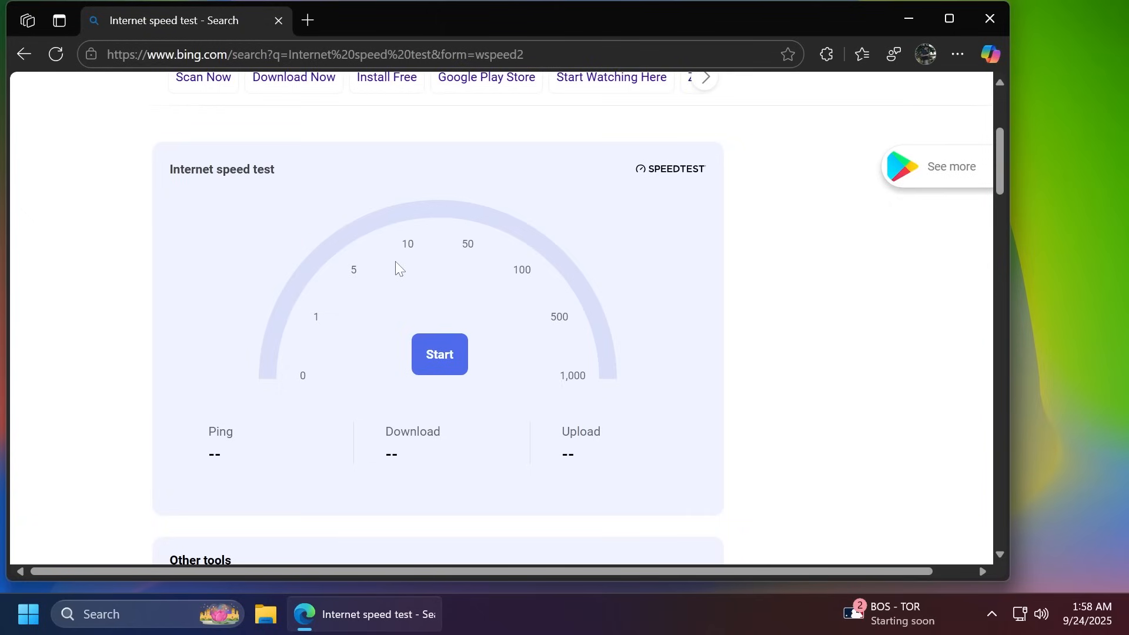
mouse_move(789, 179)
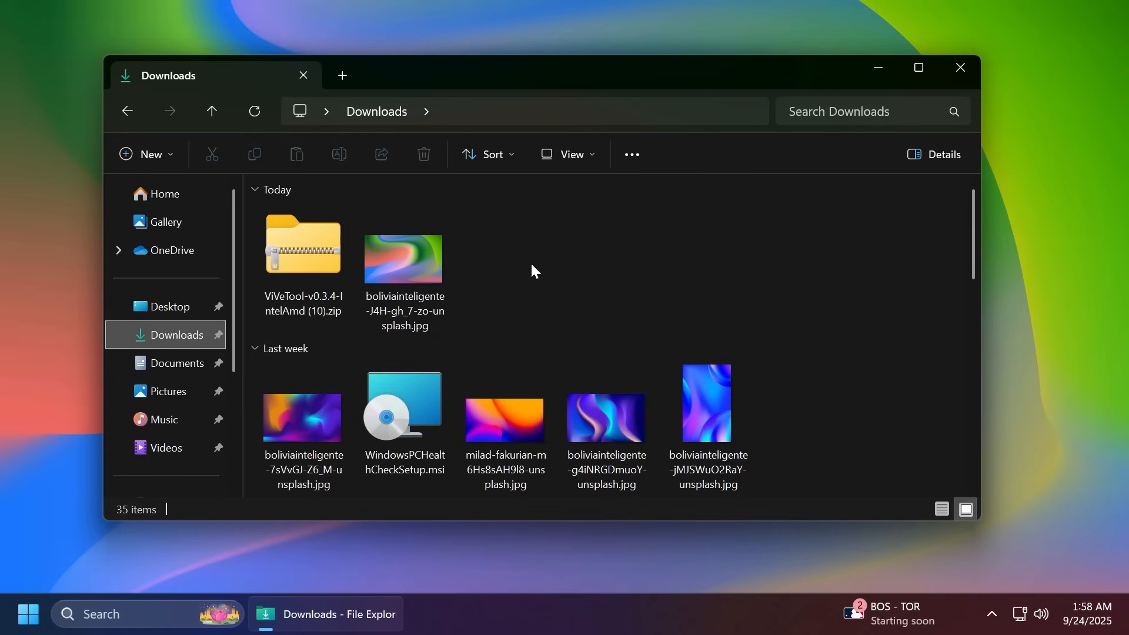
- Drag today's wallpaper jpg into the drag tray and choose Move to folder
left_click_drag(403, 259, 572, 259)
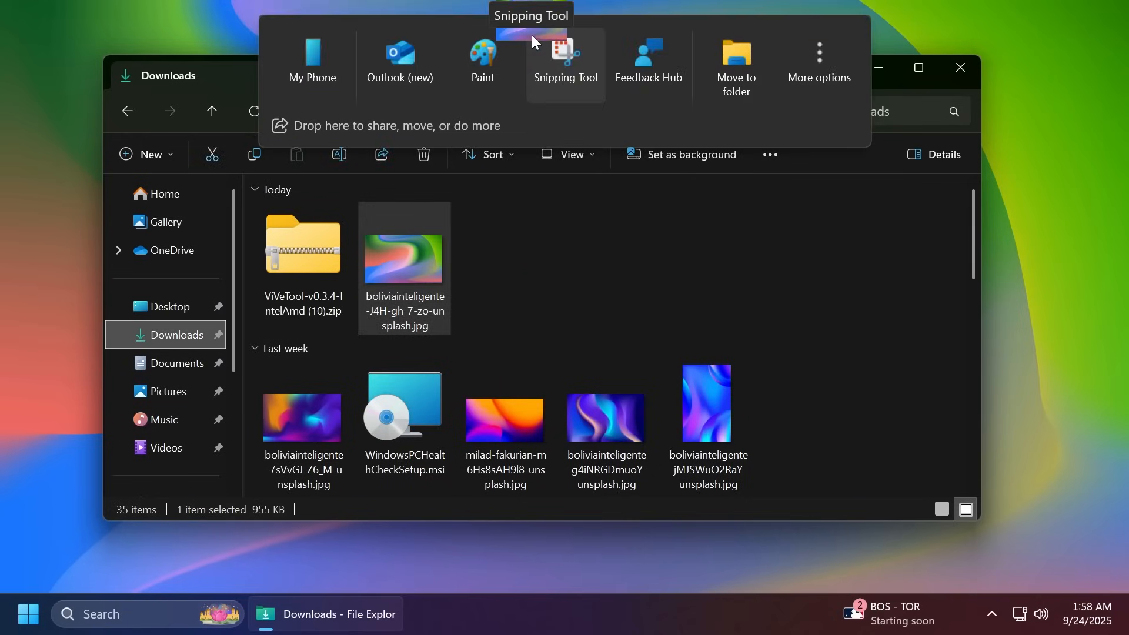
mouse_move(736, 61)
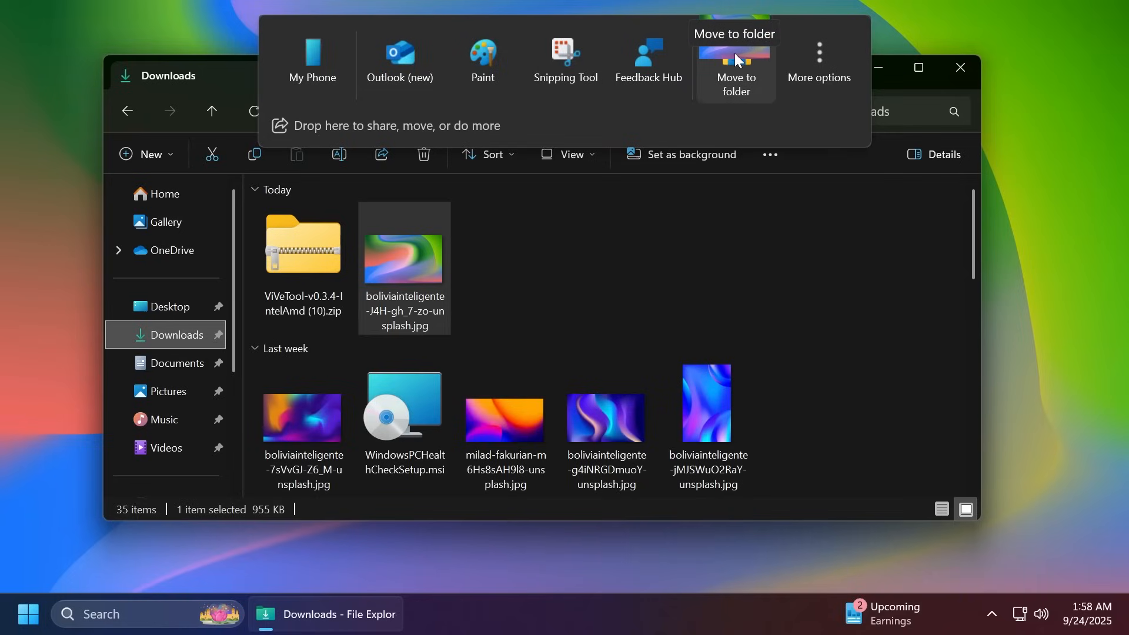
left_click(734, 76)
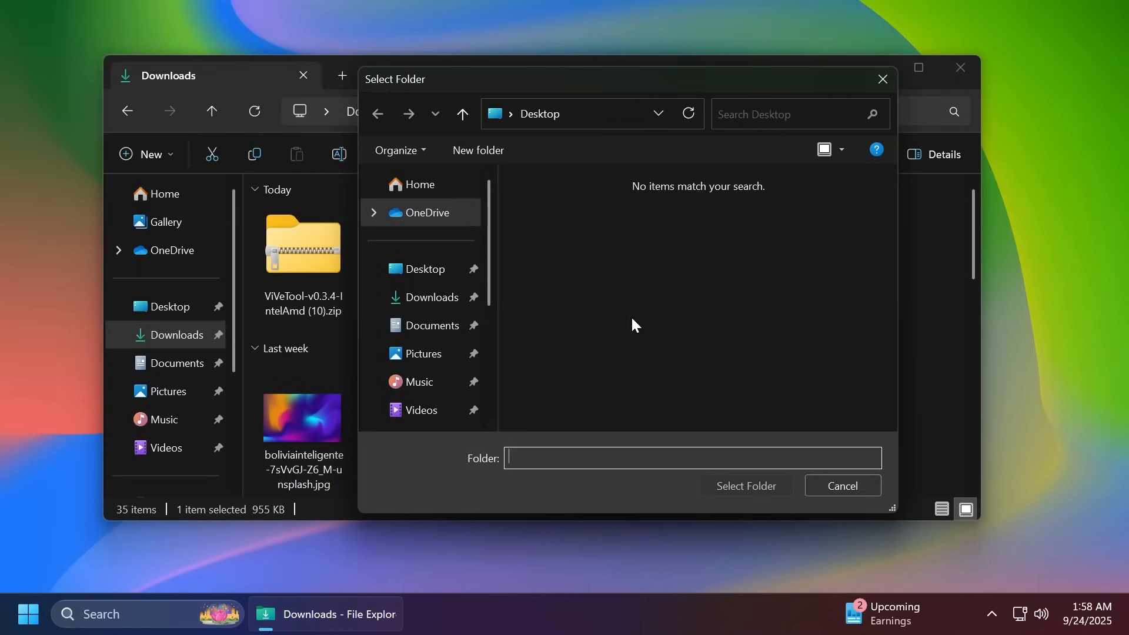
mouse_move(634, 290)
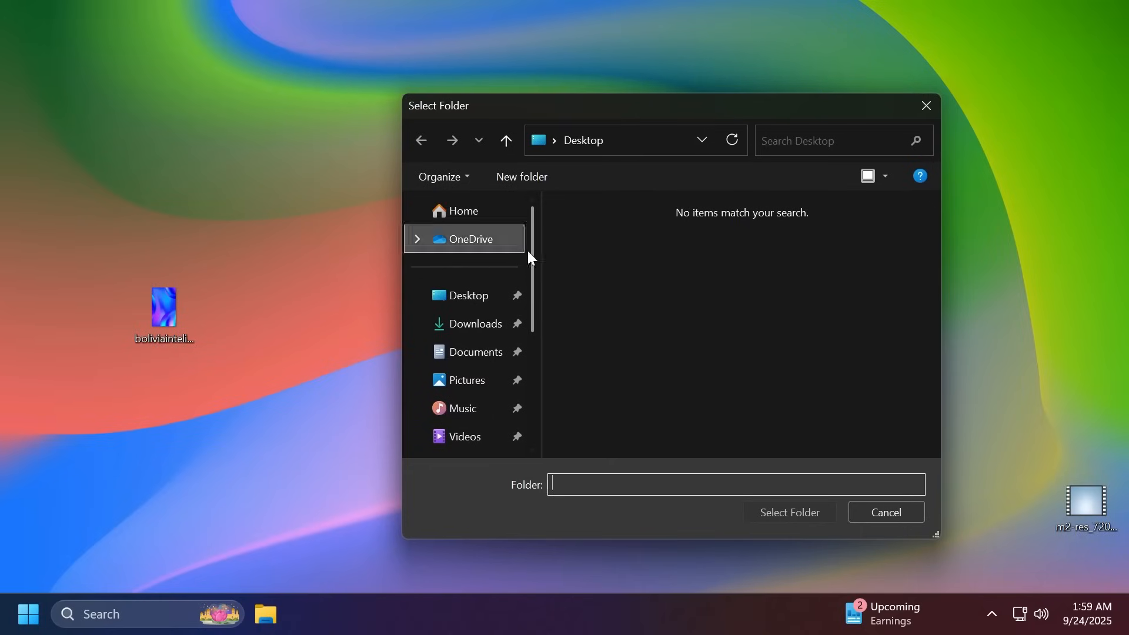
mouse_move(475, 323)
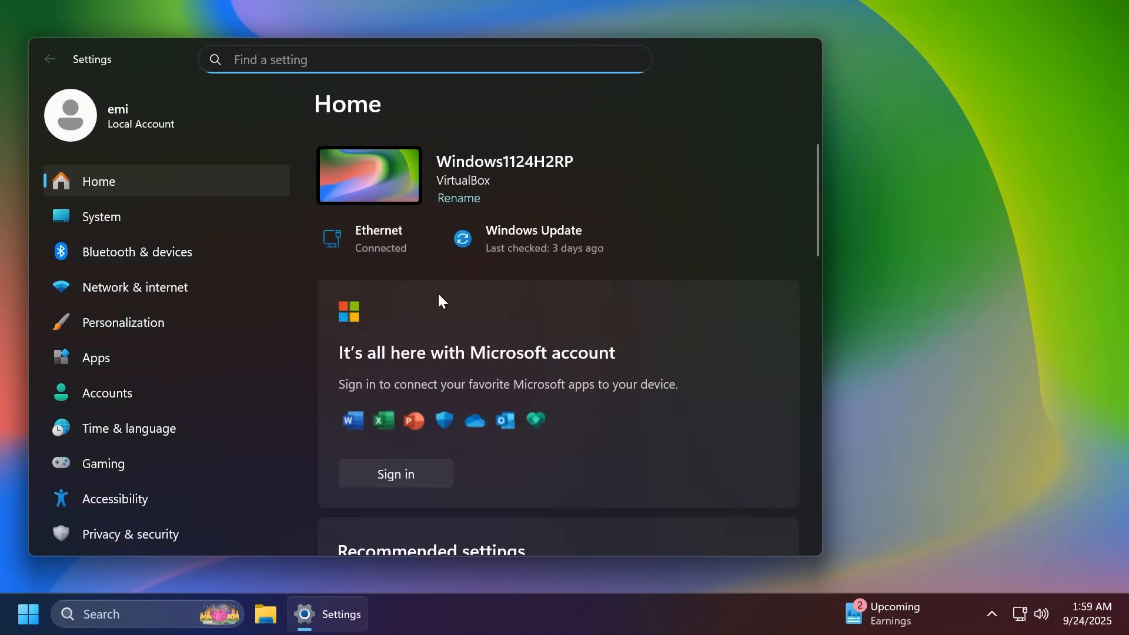
- Open Mobile devices, select the connected S24 phone, and scroll through its features
left_click(137, 251)
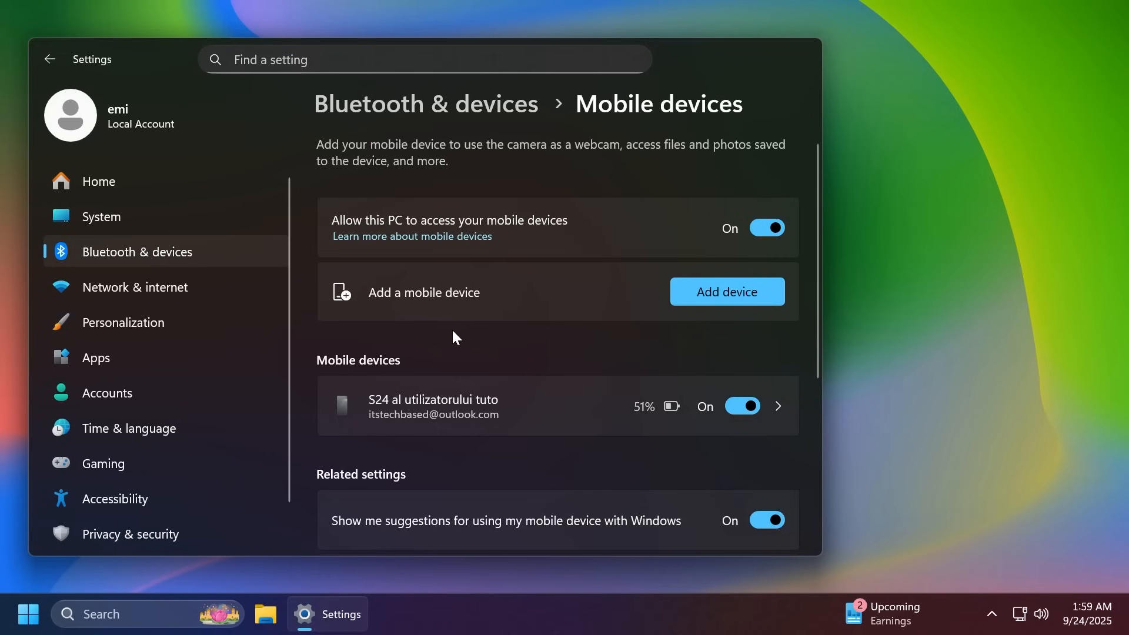
scroll("down", 3)
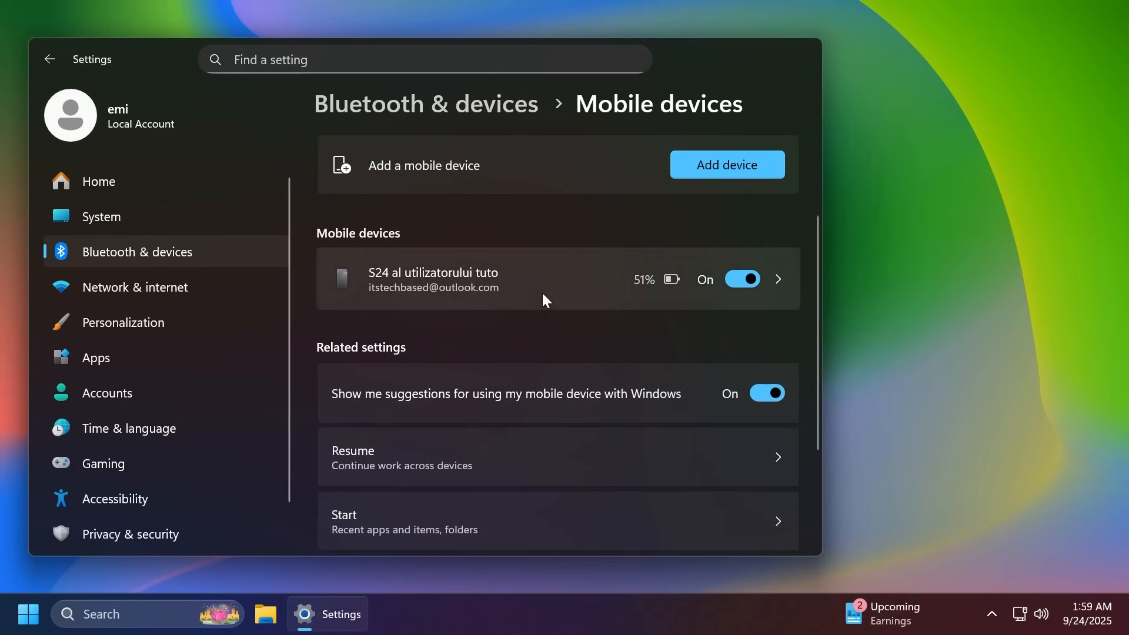
left_click(558, 279)
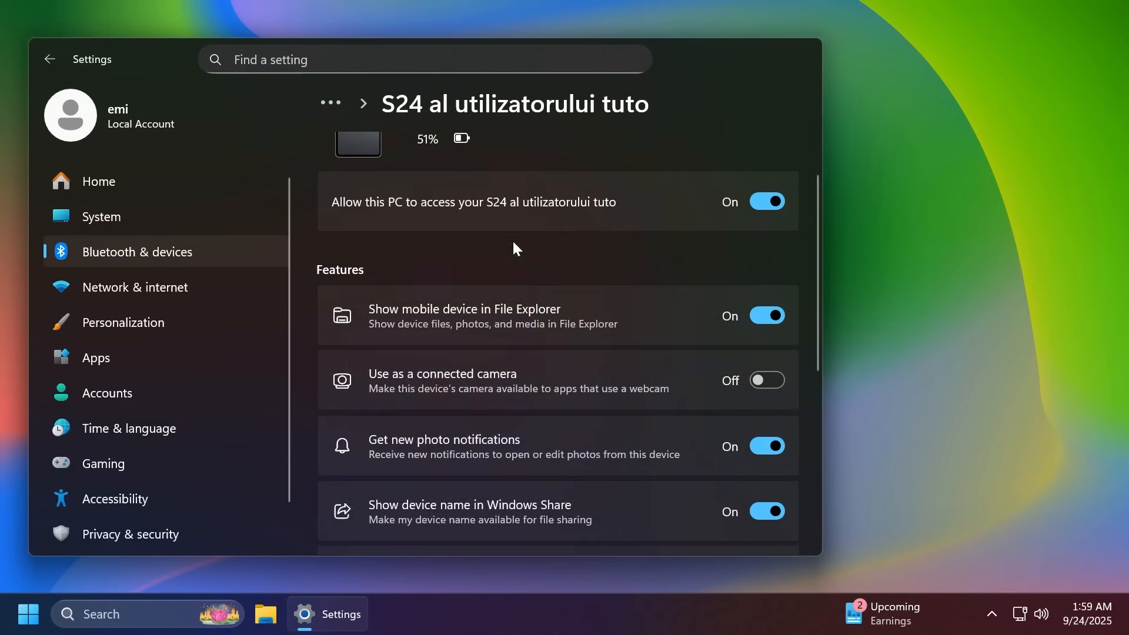
scroll("down", 3)
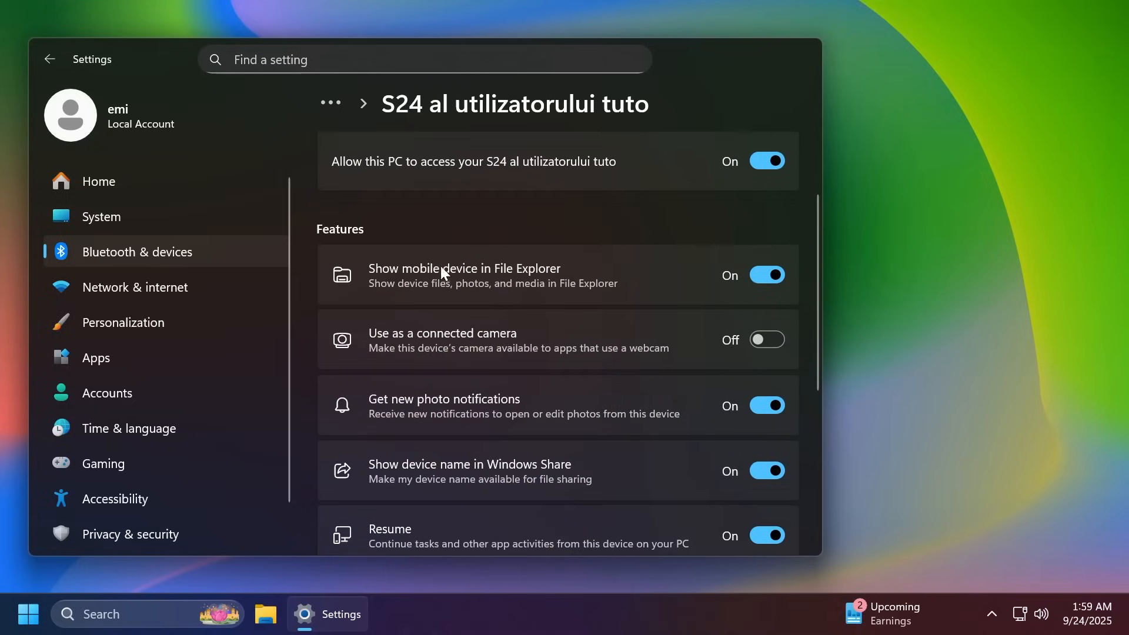
mouse_move(484, 261)
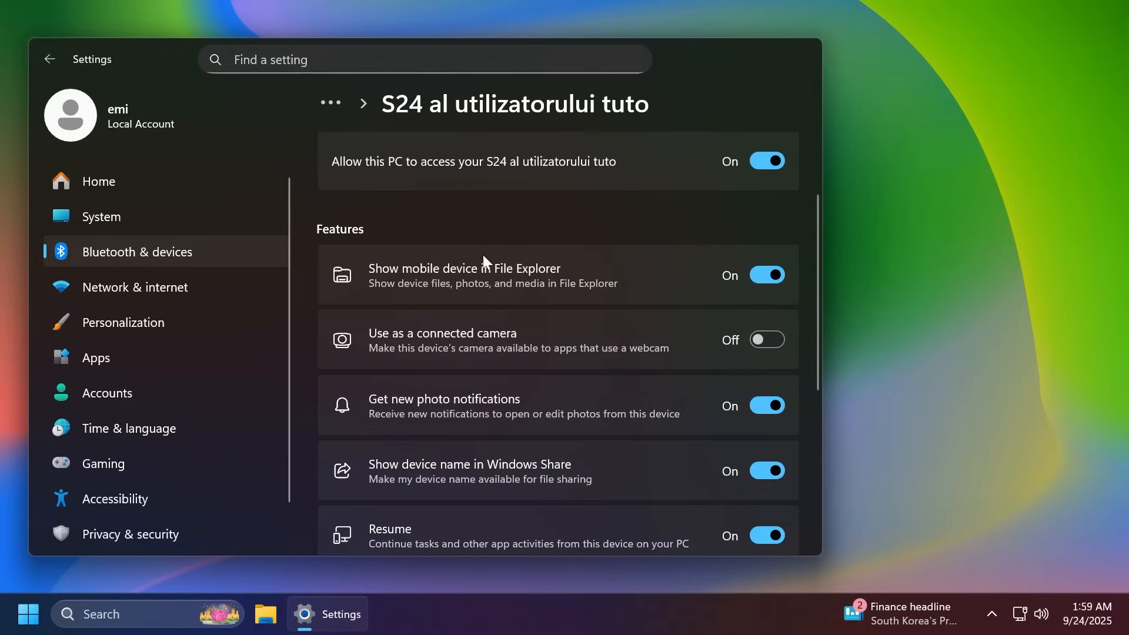
scroll("down", 3)
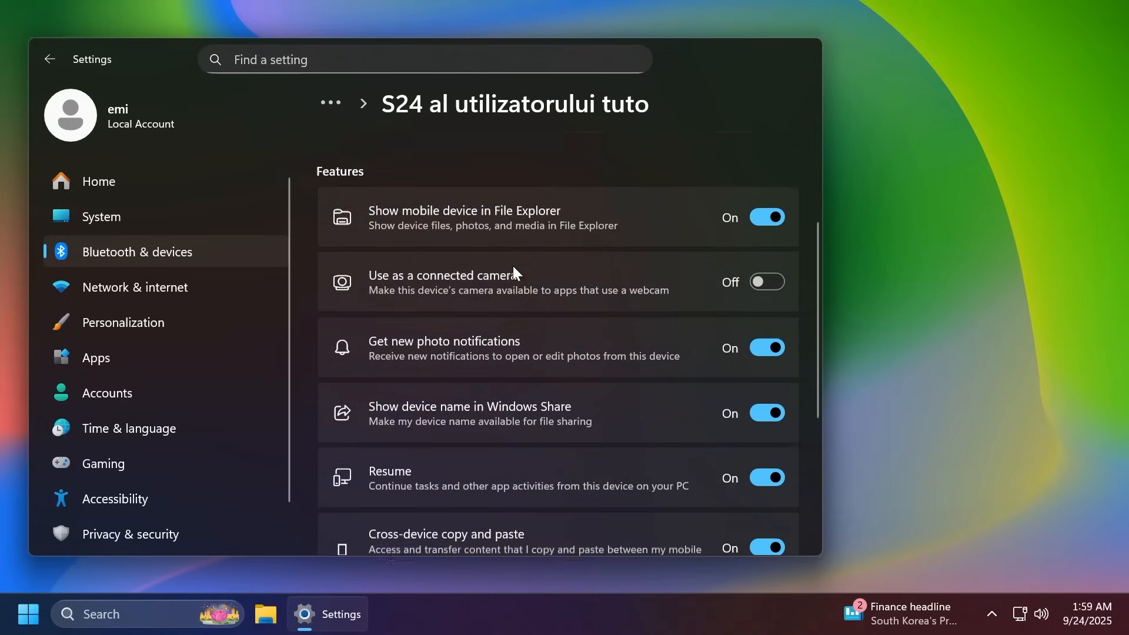
scroll("down", 3)
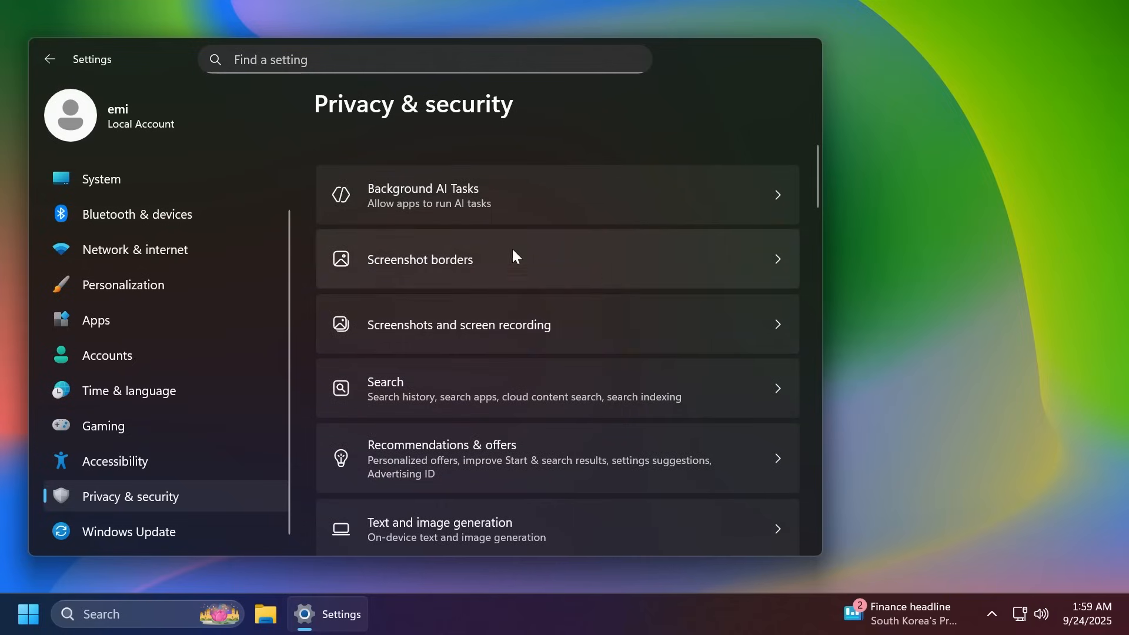
mouse_move(421, 269)
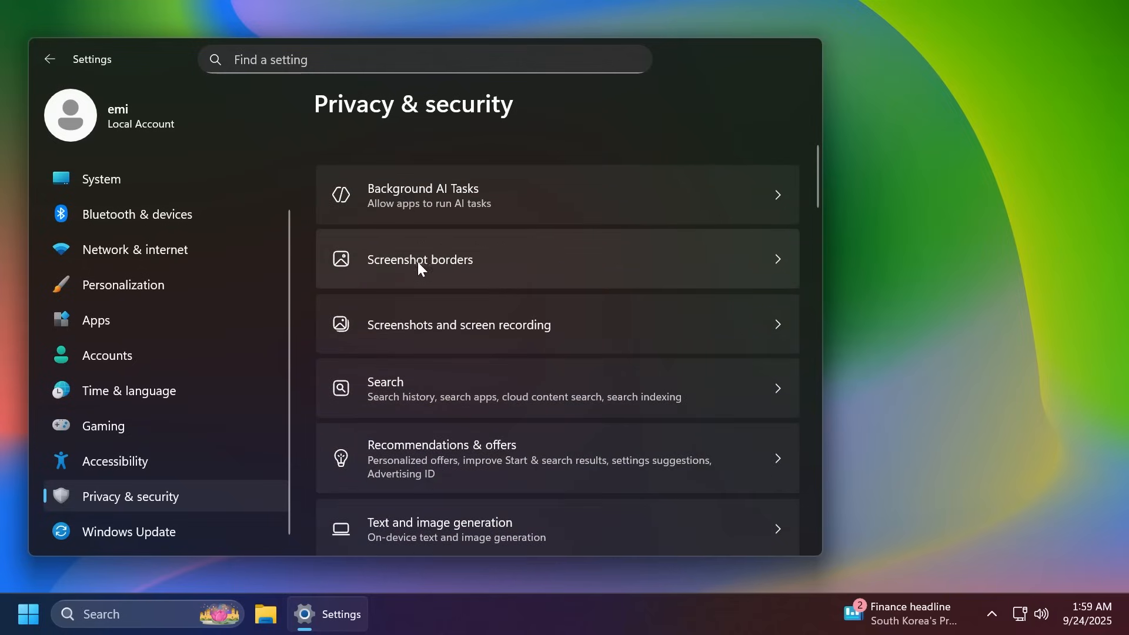
- Scroll Privacy & security past Background AI Tasks, Screenshot borders and Text and image generation
scroll("down", 3)
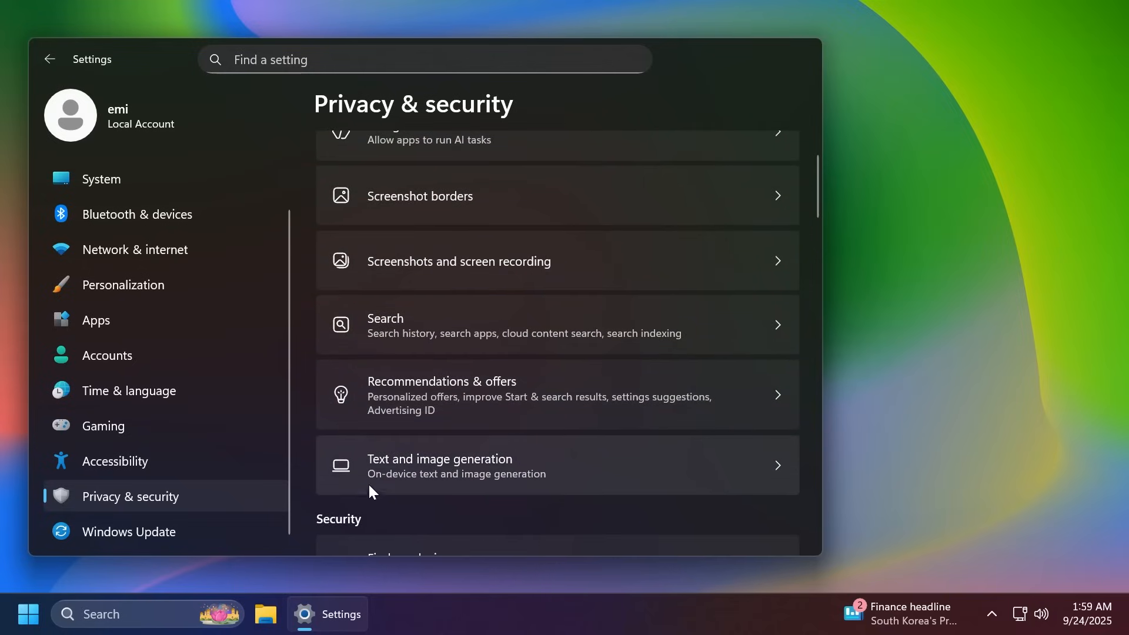
scroll("down", 3)
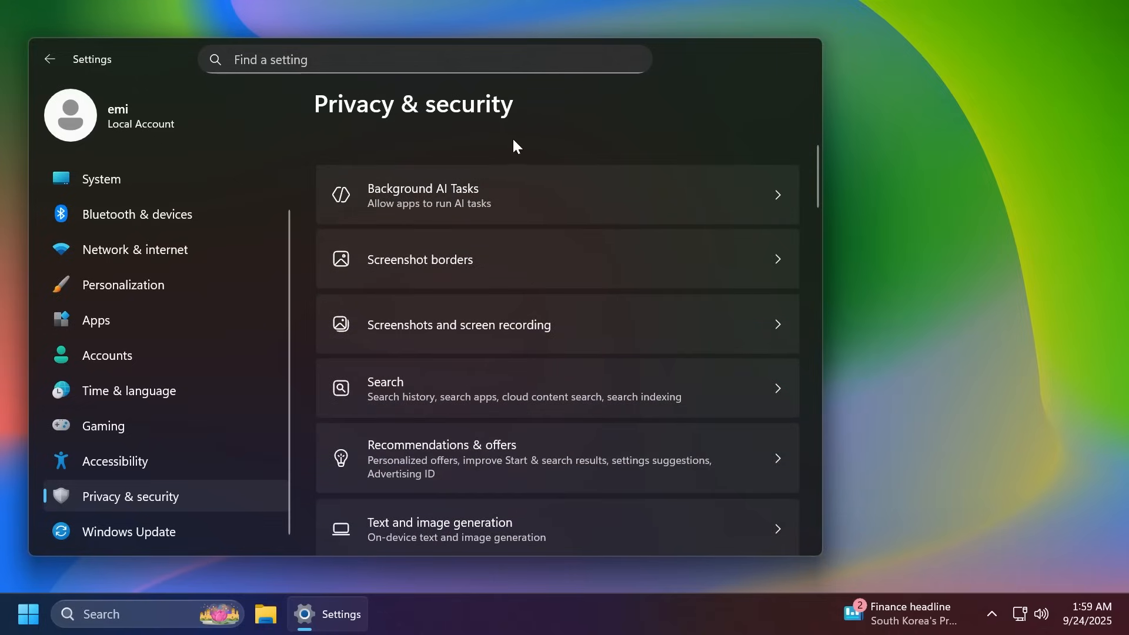
mouse_move(808, 58)
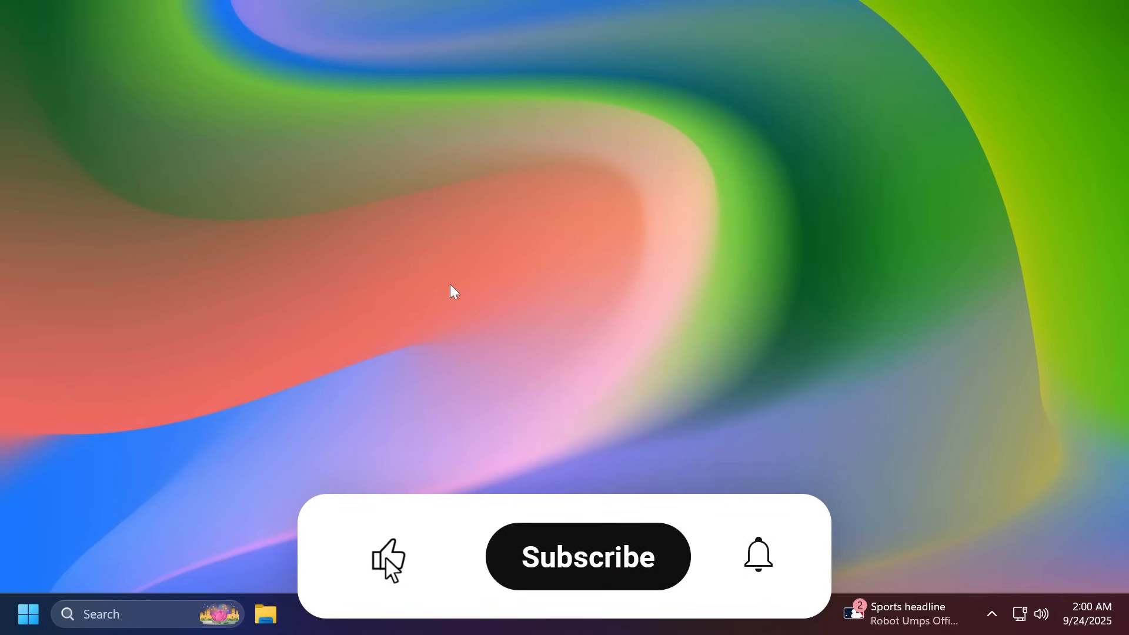
left_click(587, 557)
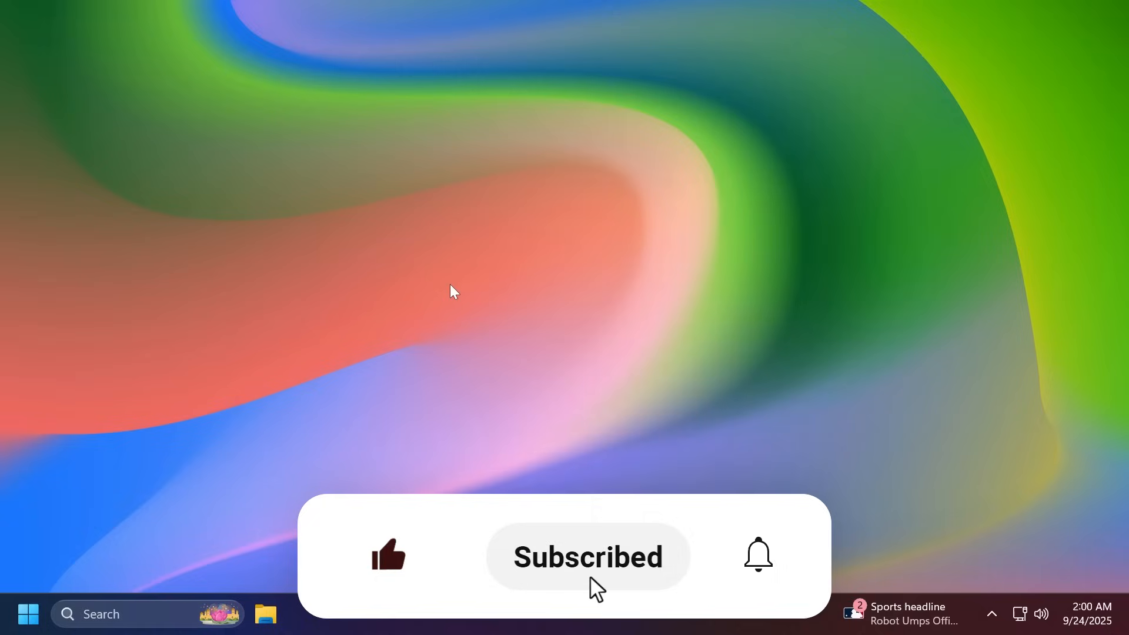